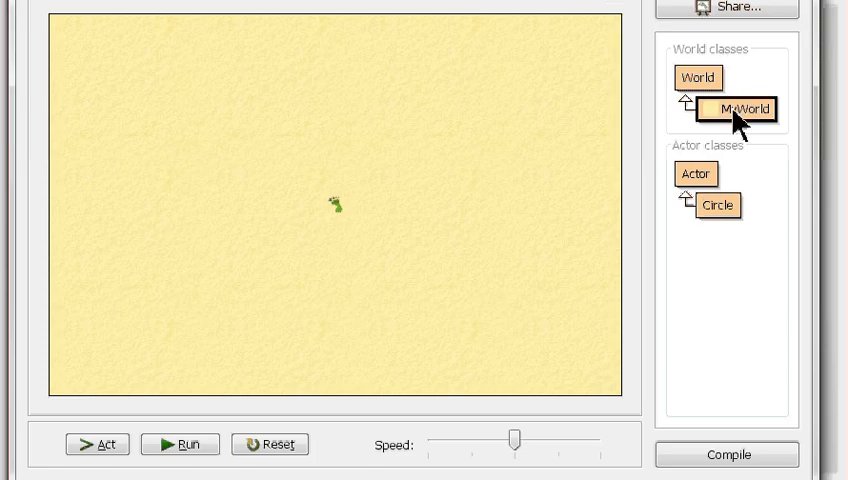
Step: Open the MyWorld source, then inspect and cancel Circle's Set image dialog
double_click(739, 107)
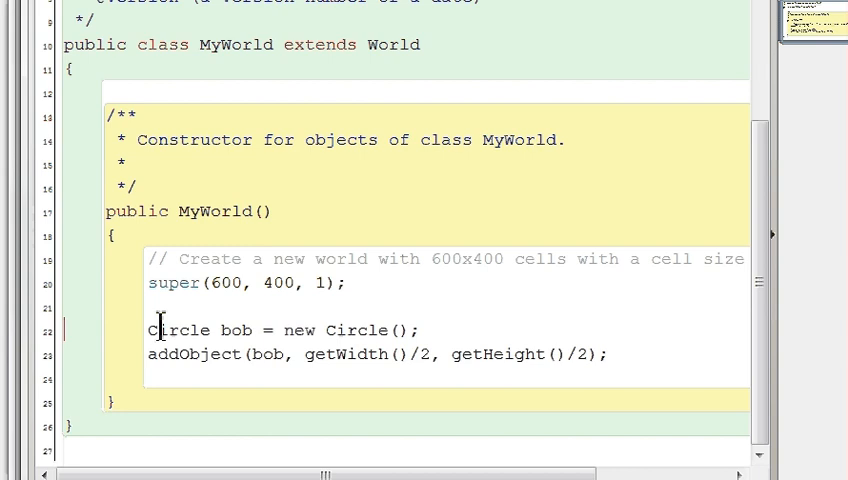
double_click(351, 329)
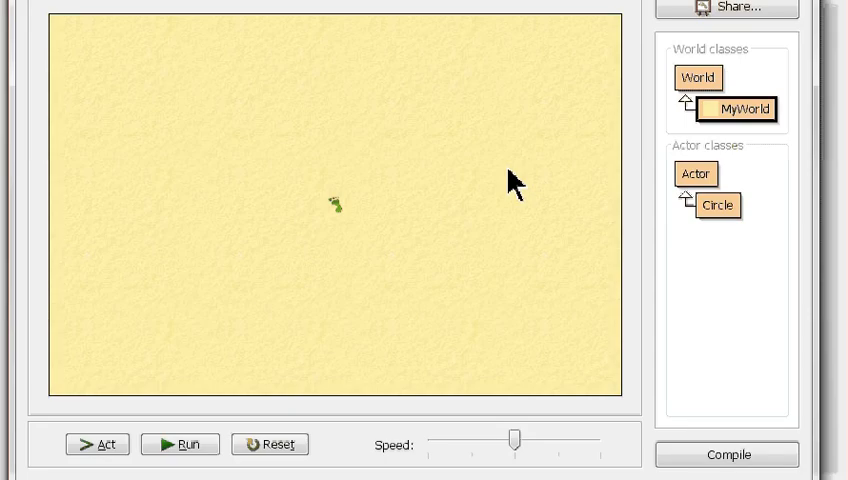
mouse_move(618, 248)
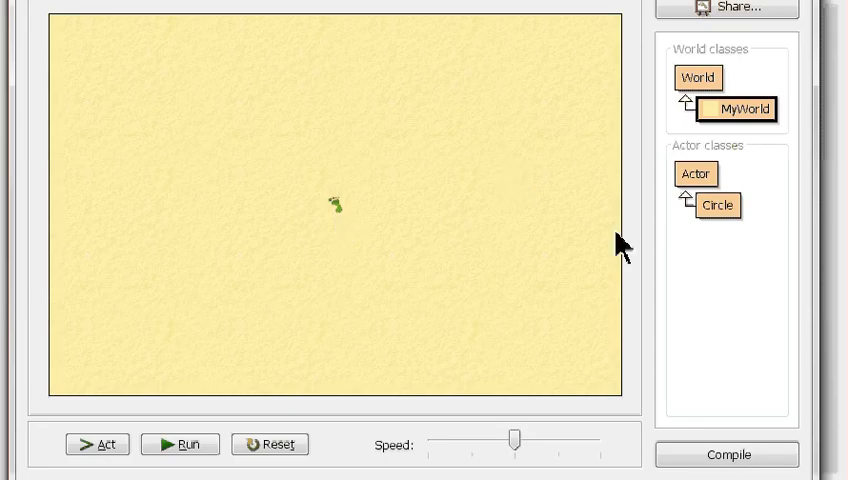
right_click(716, 205)
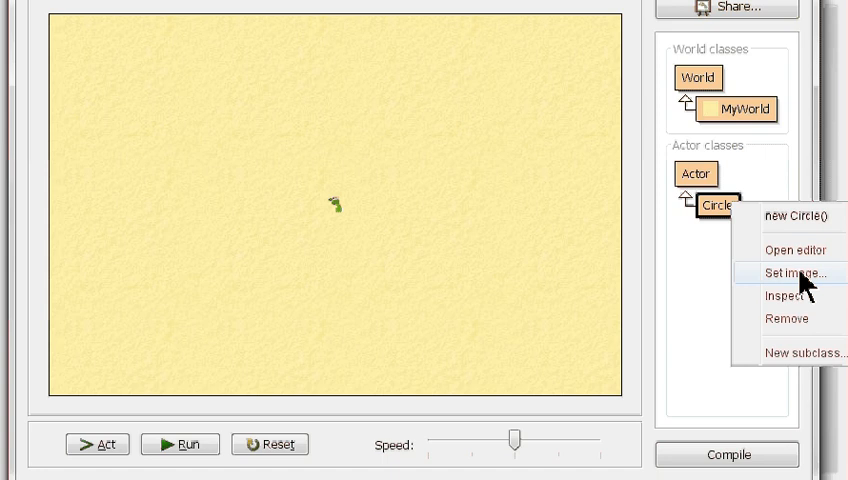
left_click(789, 273)
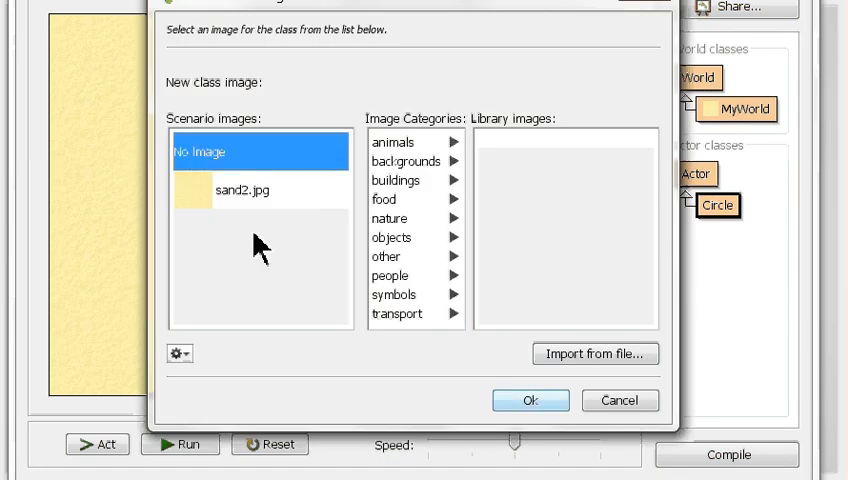
left_click(529, 400)
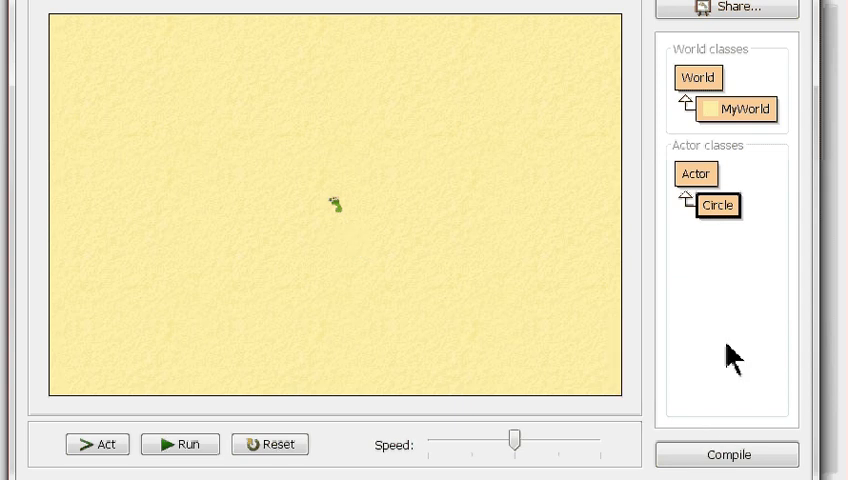
mouse_move(509, 281)
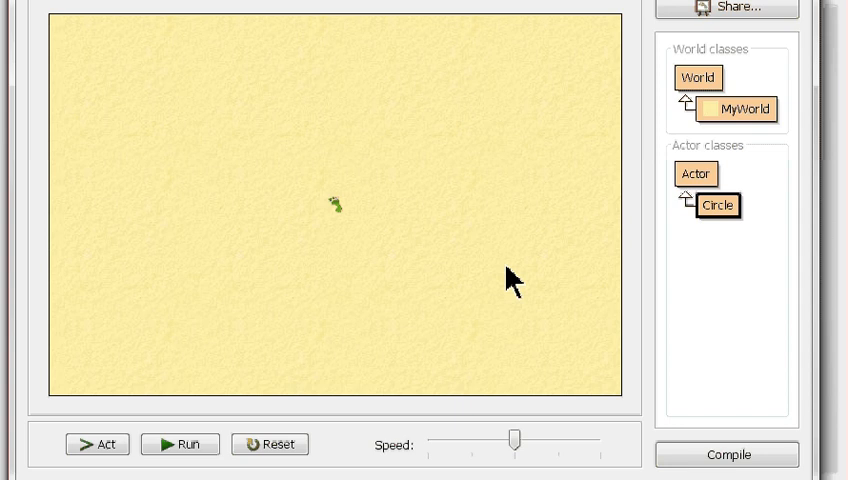
mouse_move(353, 243)
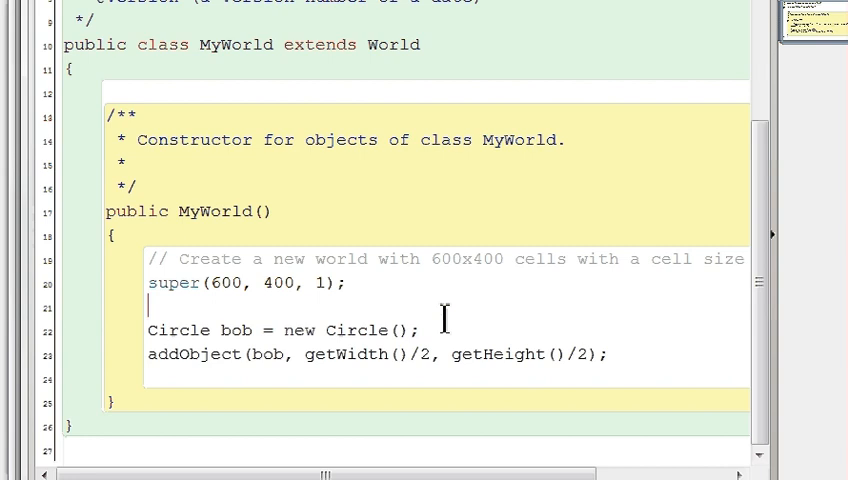
Step: Select the Circle() constructor call in the MyWorld source
double_click(358, 330)
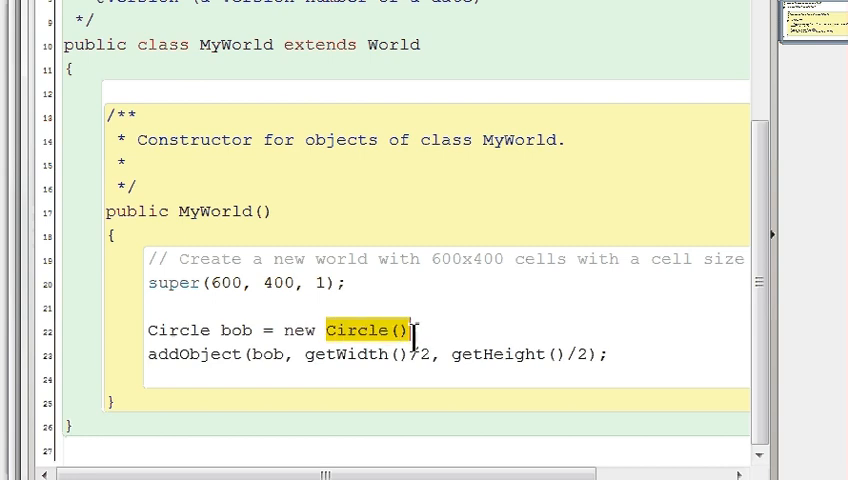
mouse_move(380, 353)
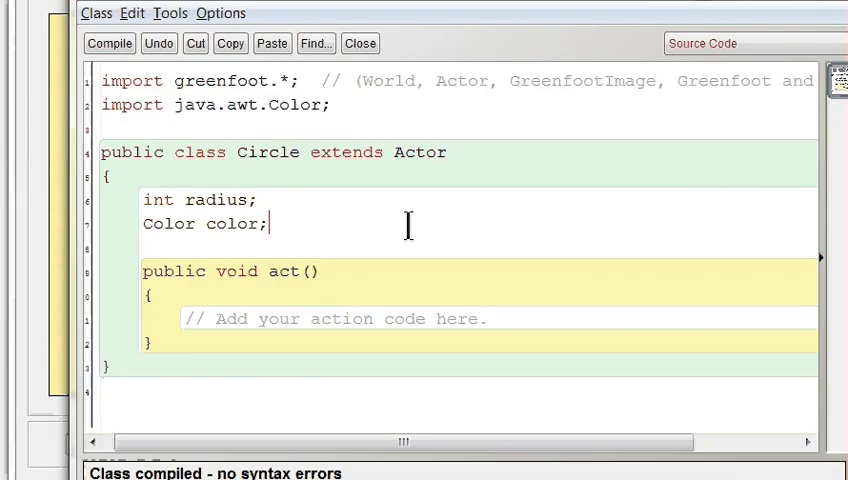
mouse_move(185, 224)
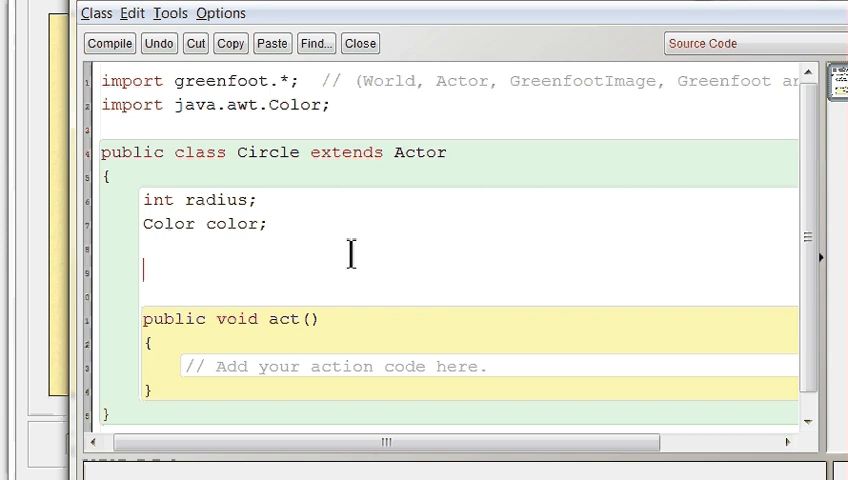
Step: Type a public Circle() constructor containing the comment // Do nothing!
type("public Circle(")
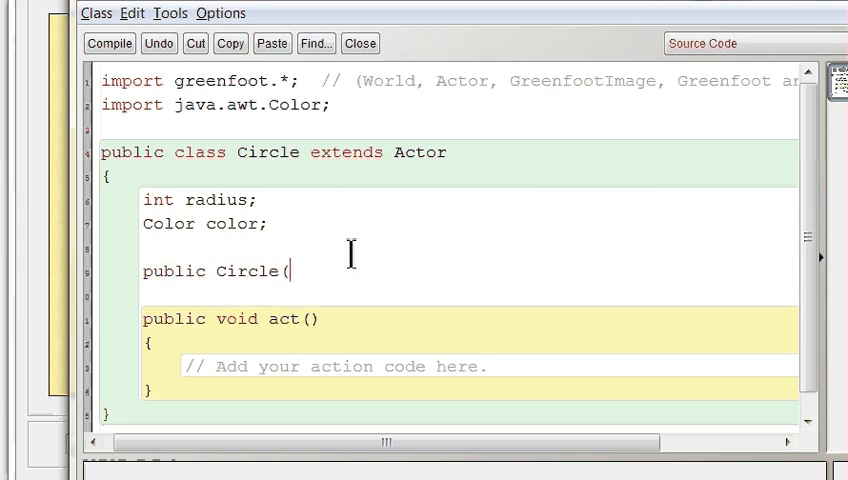
type(") {")
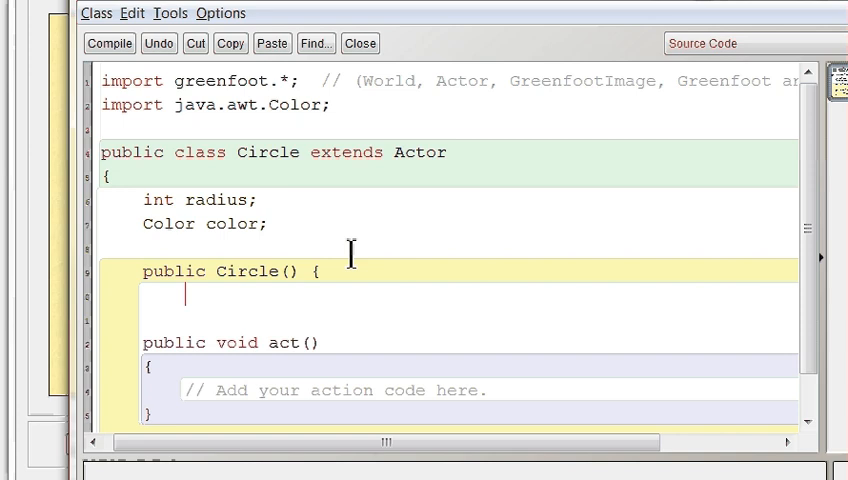
type("// Do no")
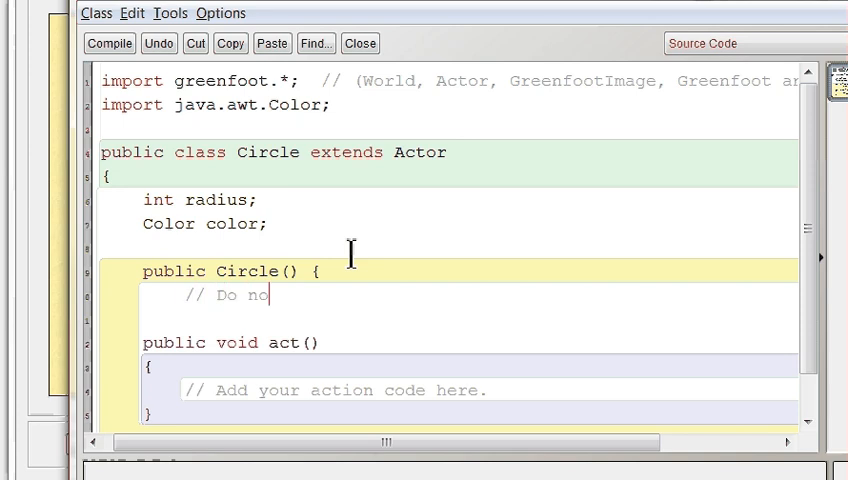
type("thing!")
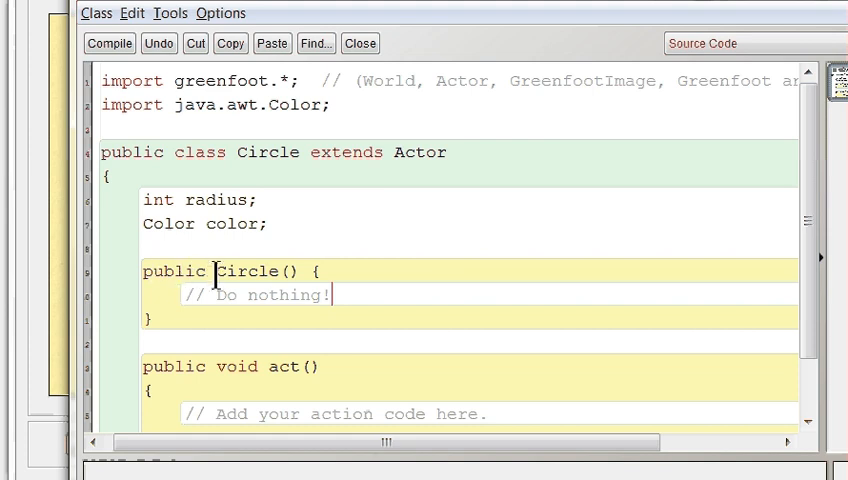
Step: Remove the stray int from the constructor header and radius's initial value
double_click(174, 271)
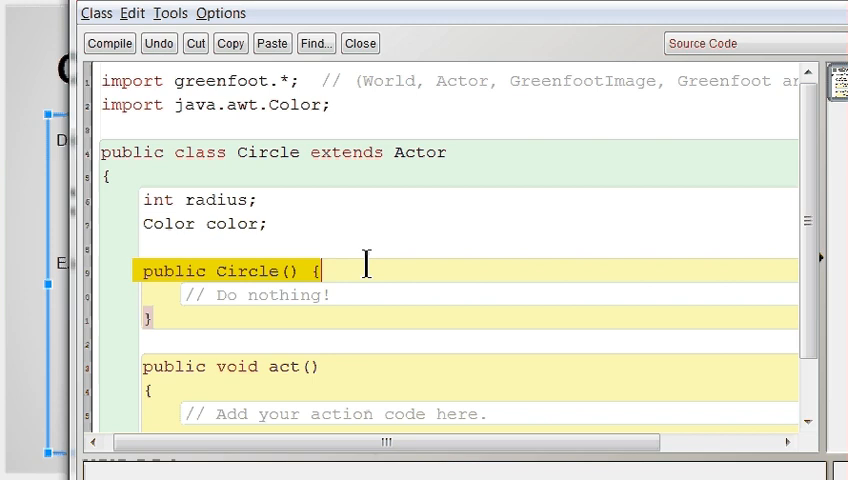
double_click(246, 271)
type("int")
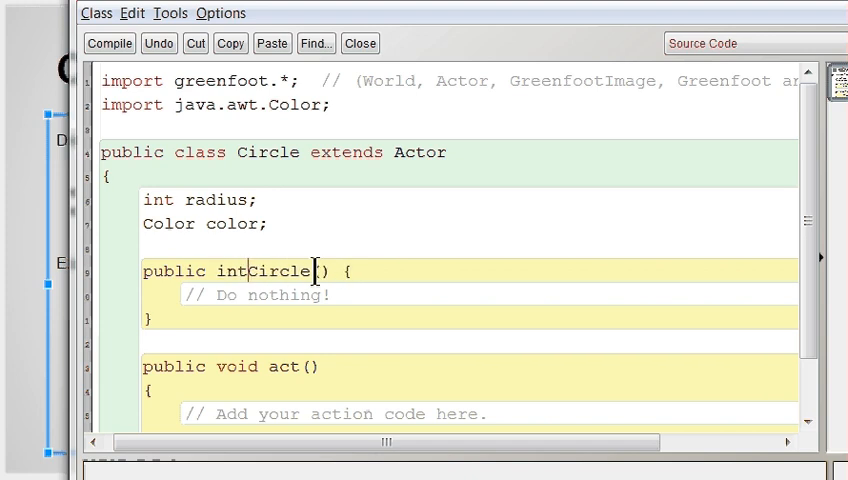
key("BackSpace")
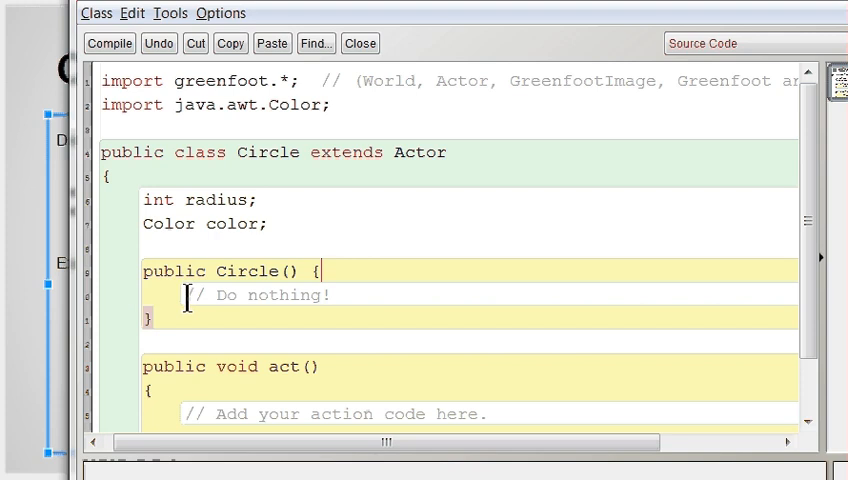
left_click_drag(190, 295, 330, 295)
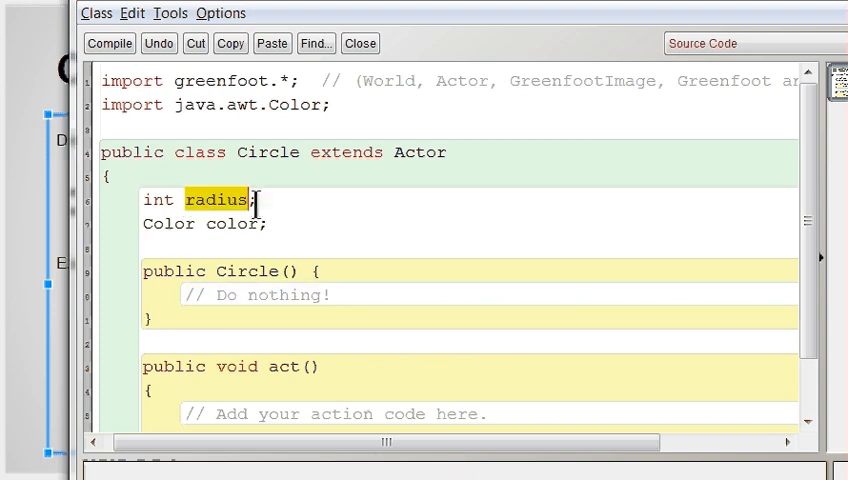
double_click(231, 224)
type(" = 10")
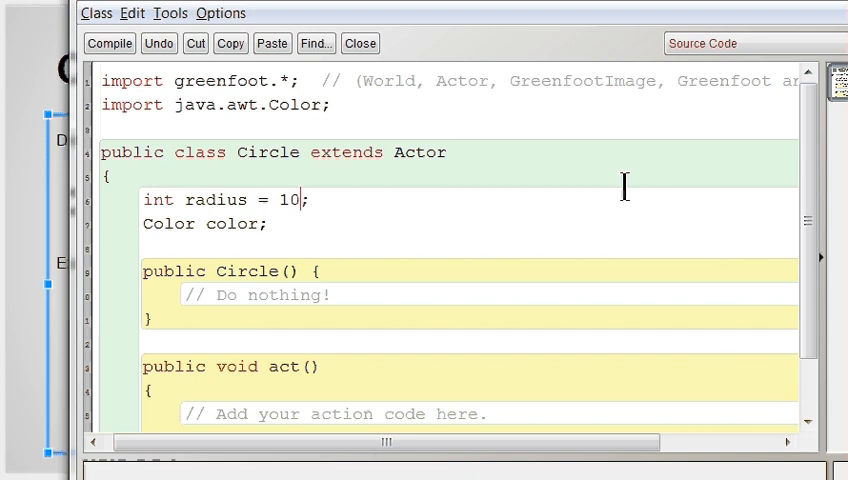
key("BackSpace")
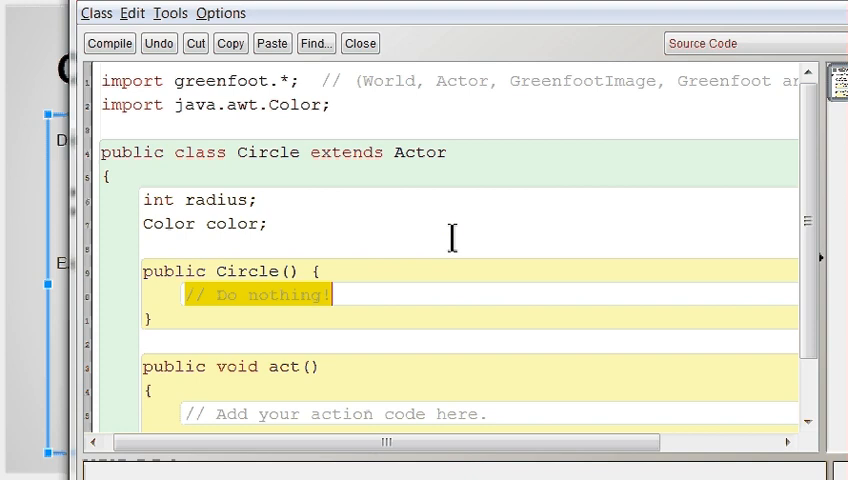
Step: Set radius = 10; and color = Color.green; in Circle(), then close the editor
type("r")
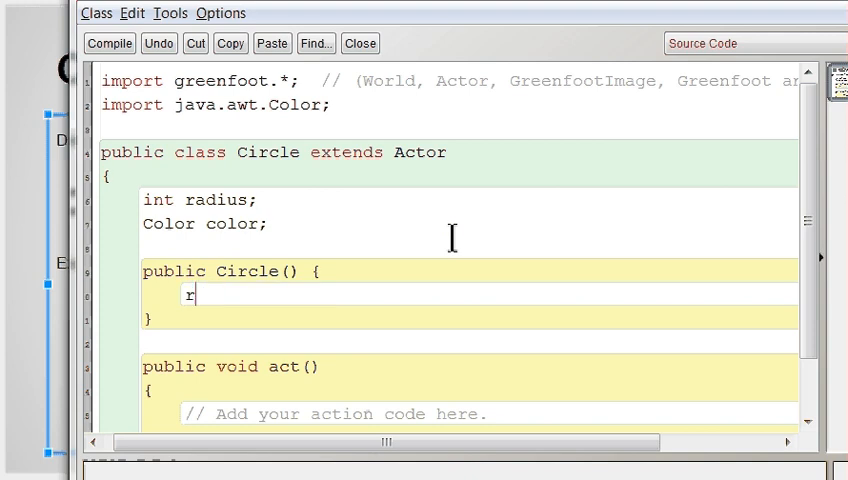
type("adius =")
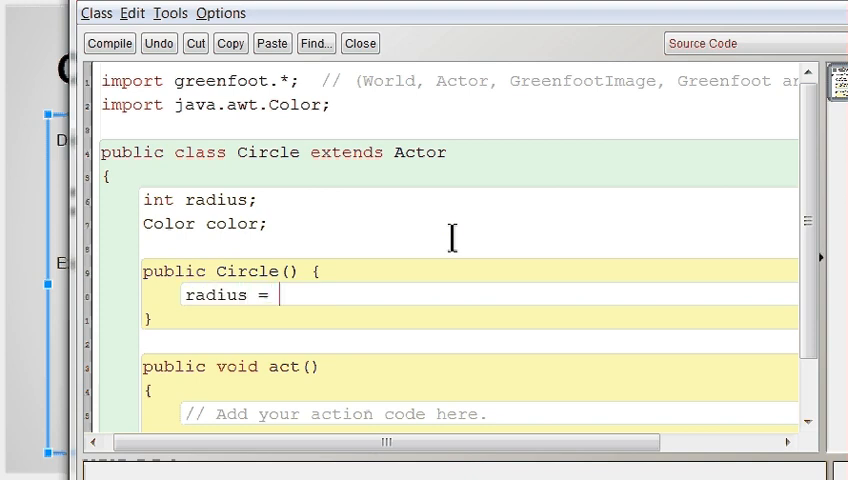
type("10;")
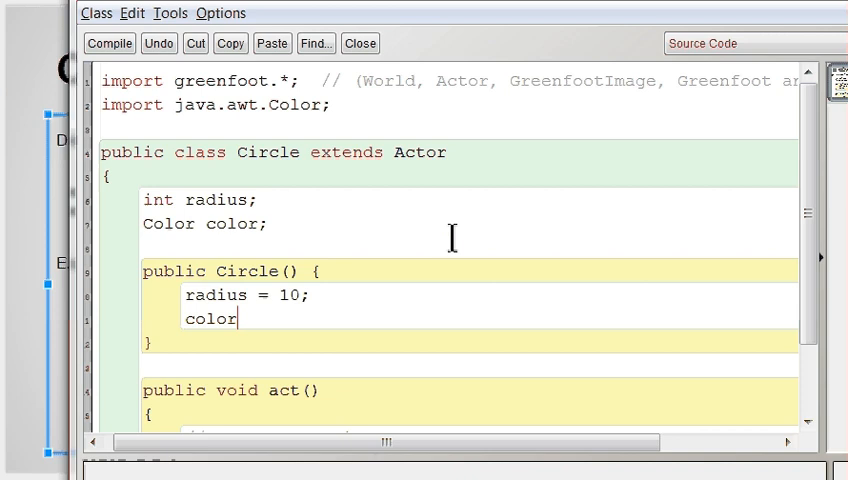
type("= Color")
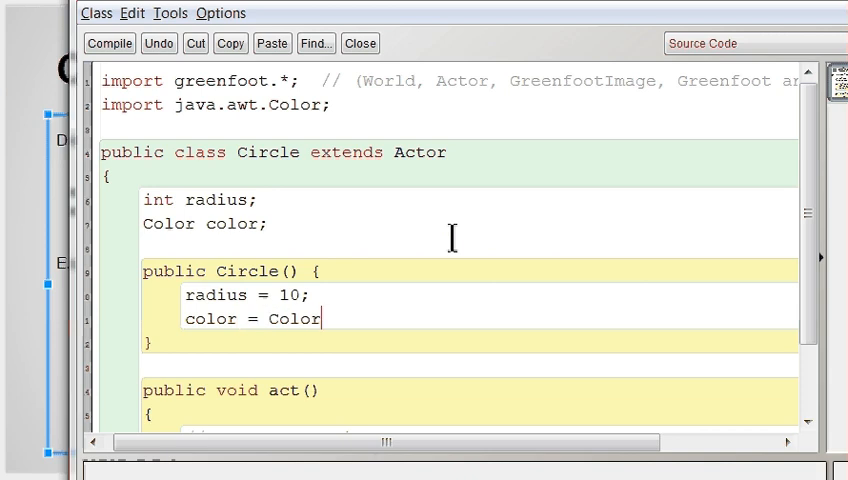
type(".green;")
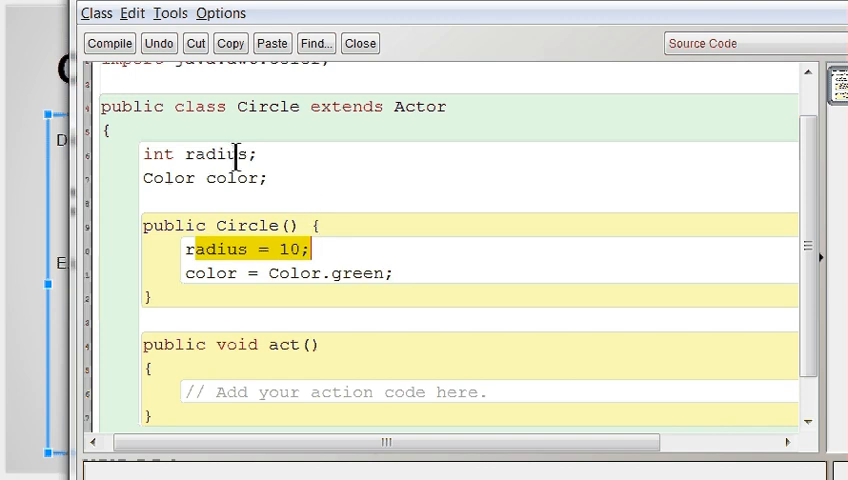
left_click(110, 43)
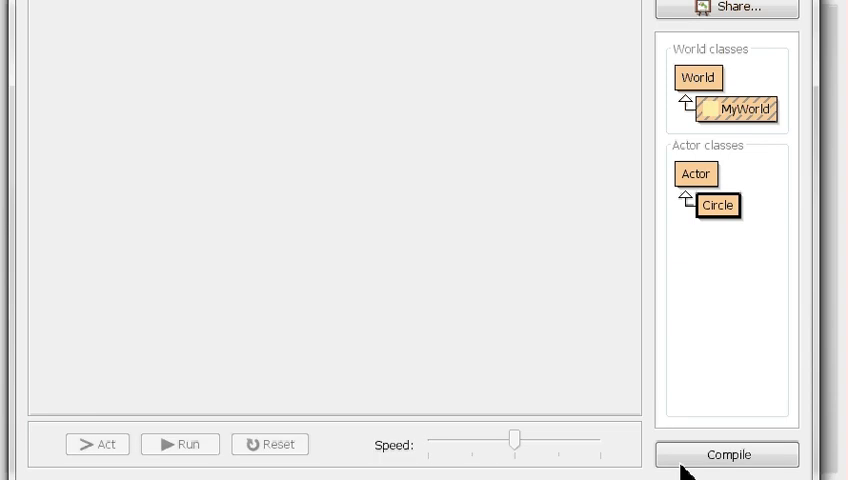
Step: Compile the classes and reopen the Circle class source
left_click(728, 455)
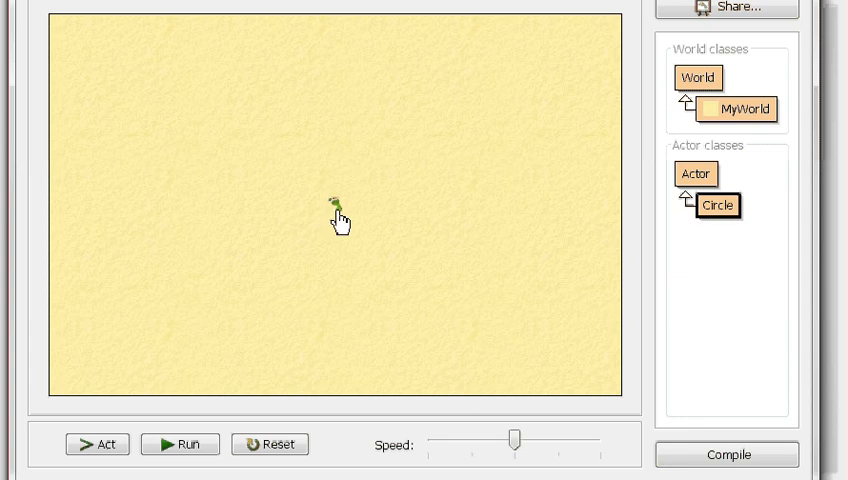
double_click(717, 205)
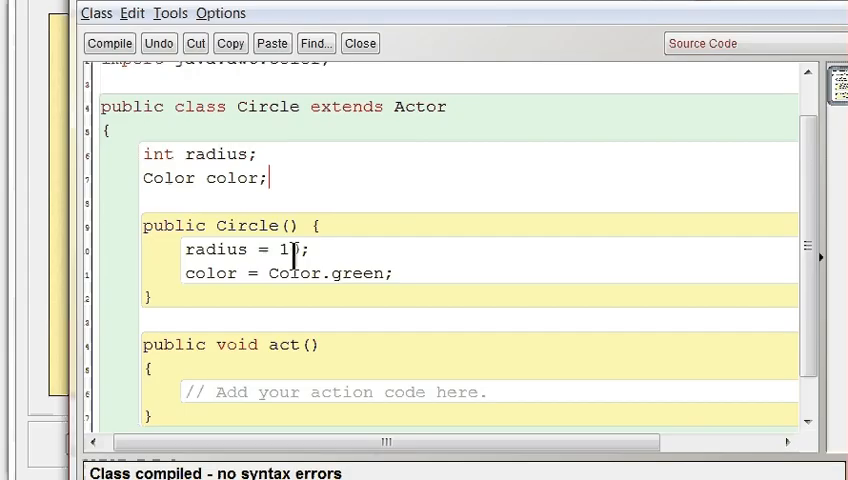
mouse_move(222, 287)
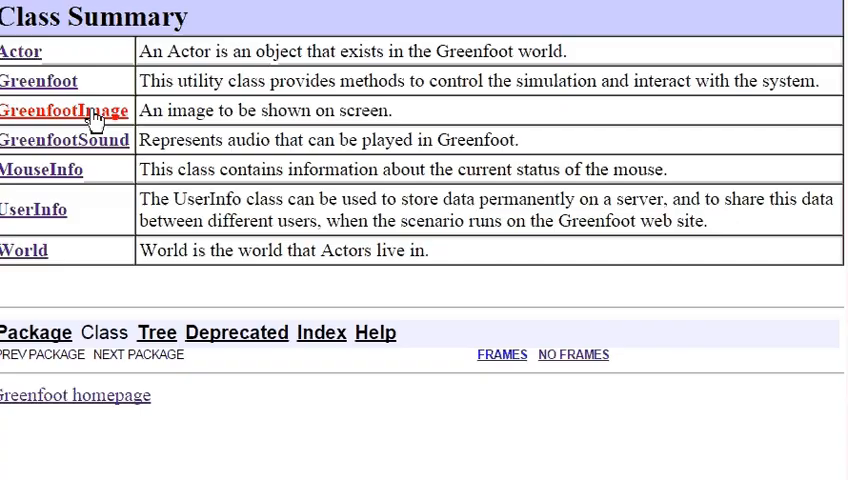
Step: Open the GreenfootImage documentation page and scroll down to its Constructor Summary
left_click(64, 111)
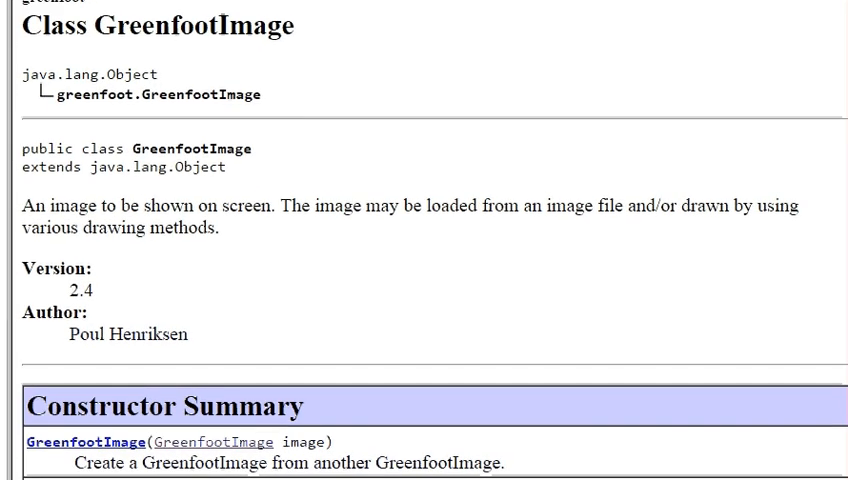
scroll("down", 3)
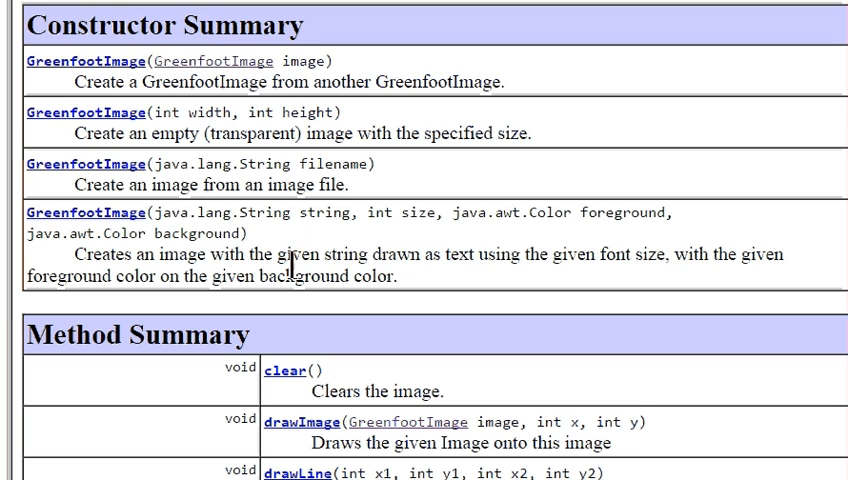
scroll("down", 3)
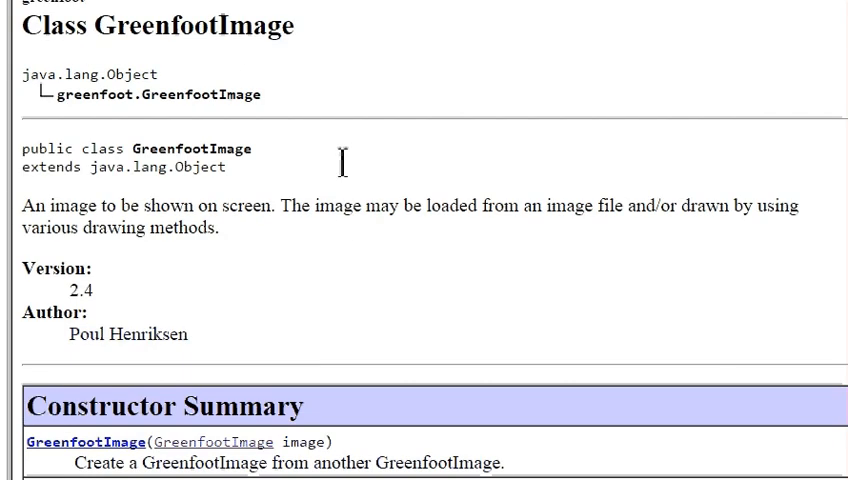
scroll("down", 3)
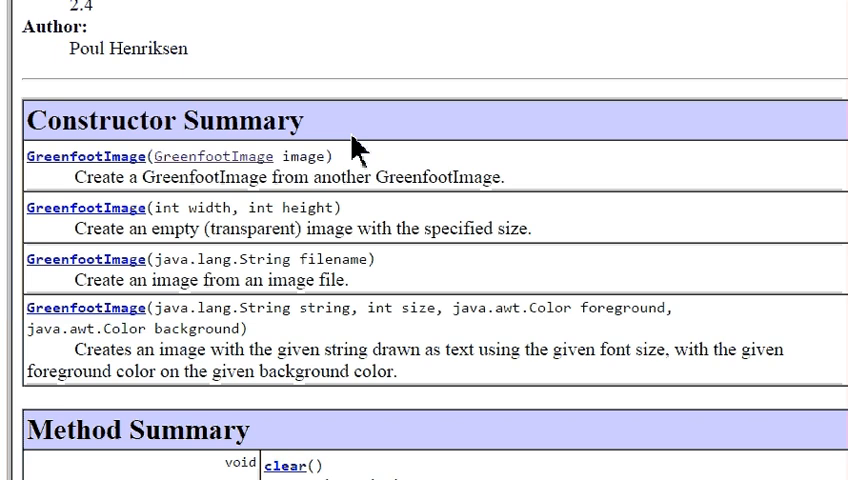
mouse_move(133, 133)
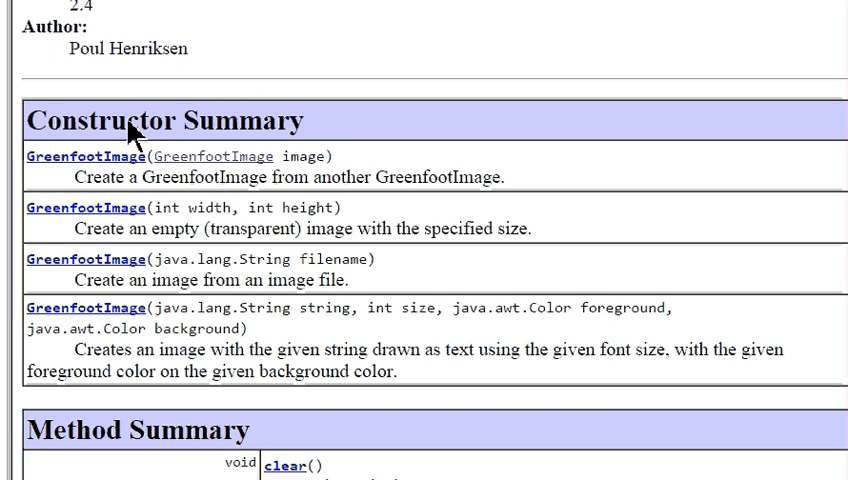
mouse_move(28, 170)
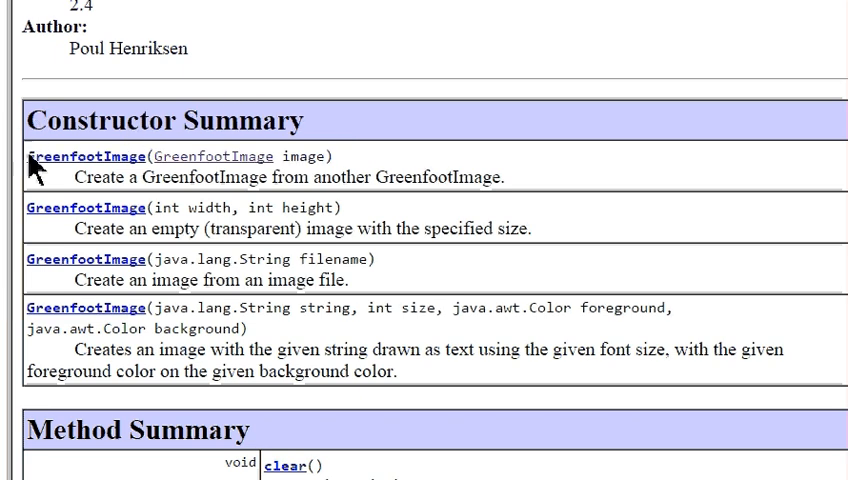
mouse_move(35, 166)
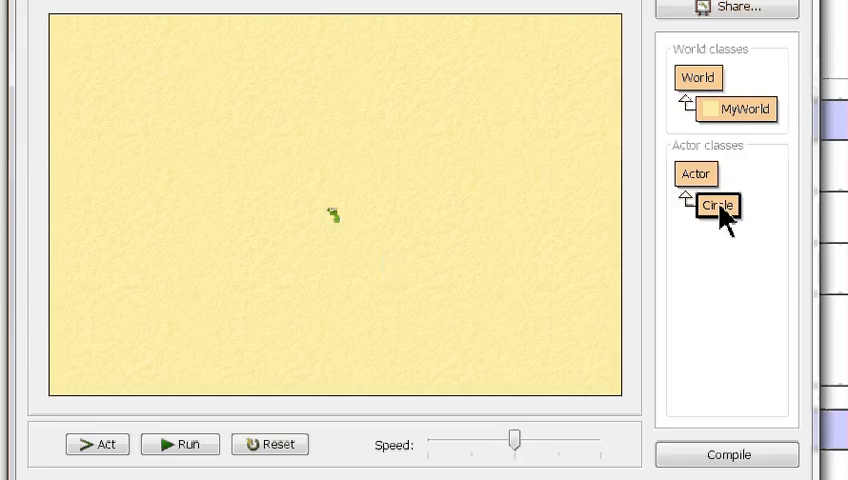
Step: Reopen Circle and type GreenfootImage img = new GreenfootImage(int width, int height)
double_click(721, 205)
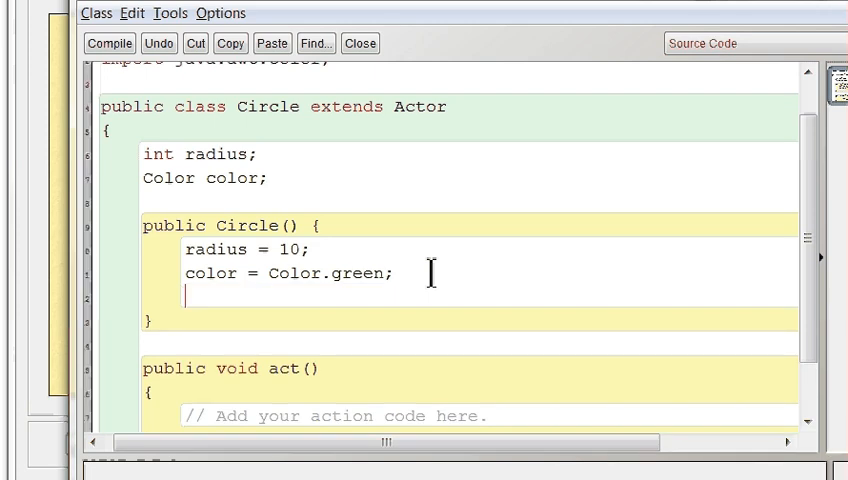
type("GreenfootImage i")
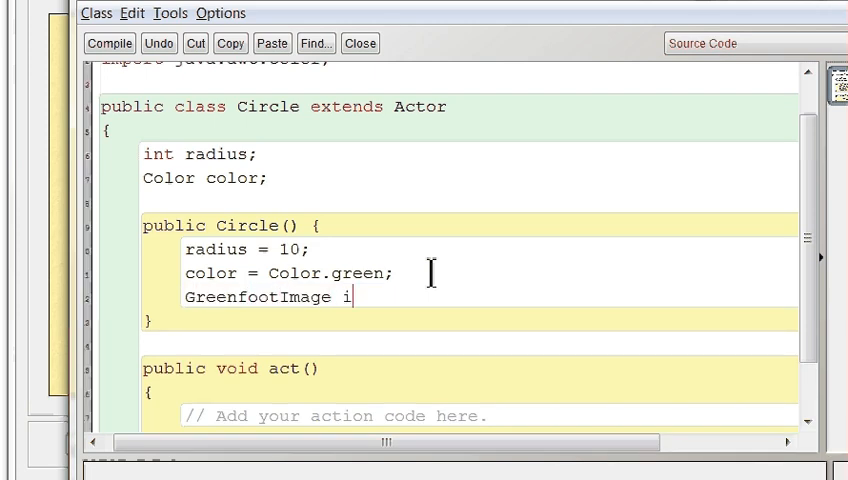
type("mg = new")
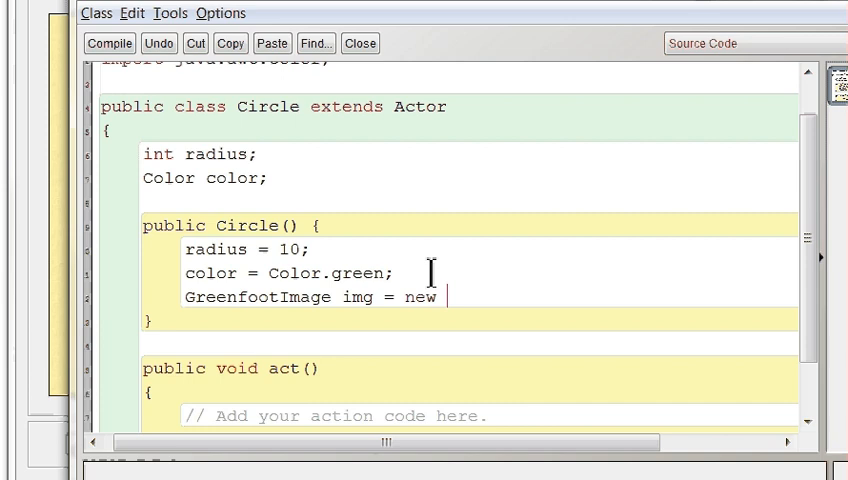
type("GreenfootImage(int width, int height)")
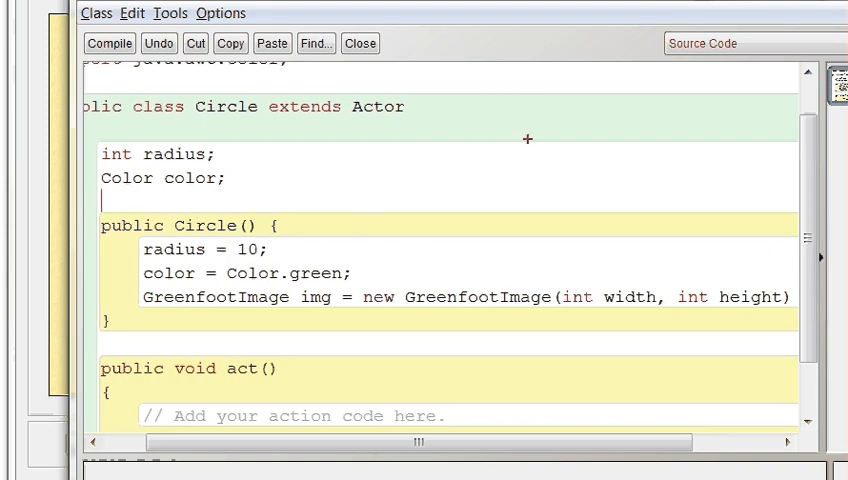
left_click_drag(530, 150, 535, 255)
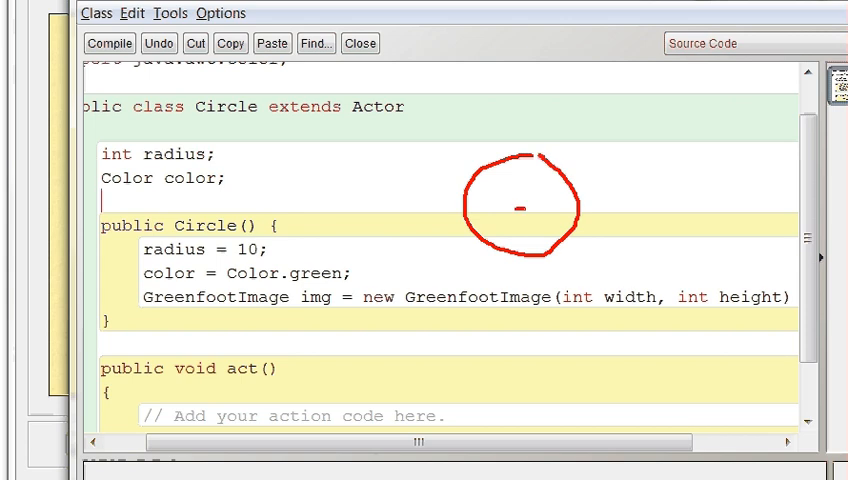
left_click_drag(515, 208, 585, 210)
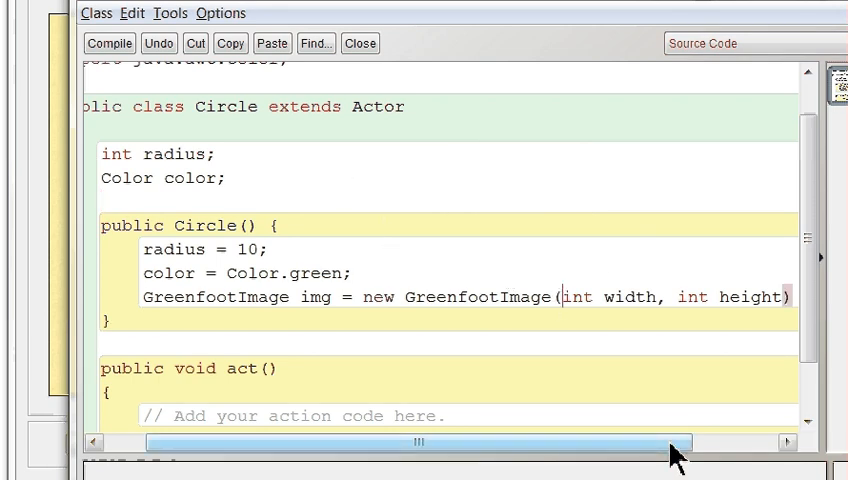
Step: Use 2*radius for both the image width and height and end the statement
type("2")
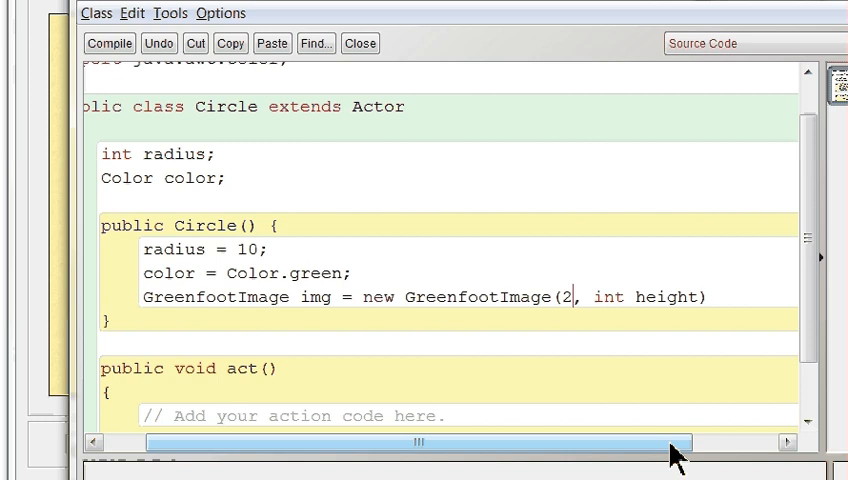
type("*radius")
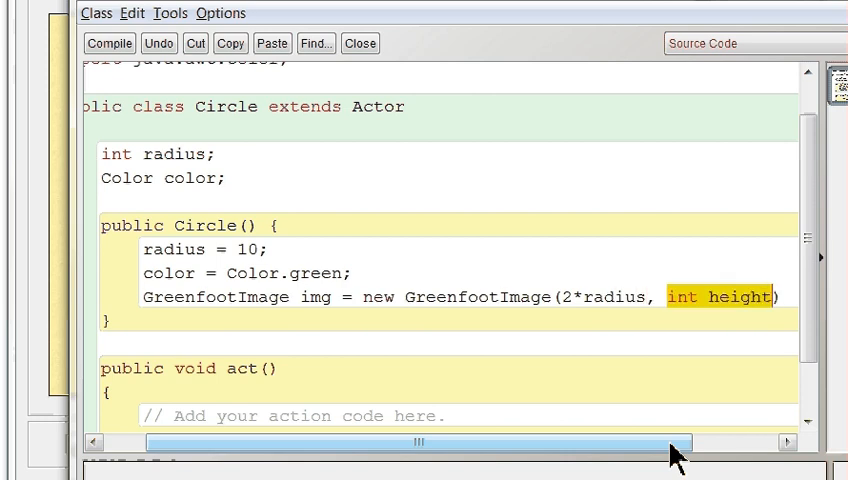
type("2*ra")
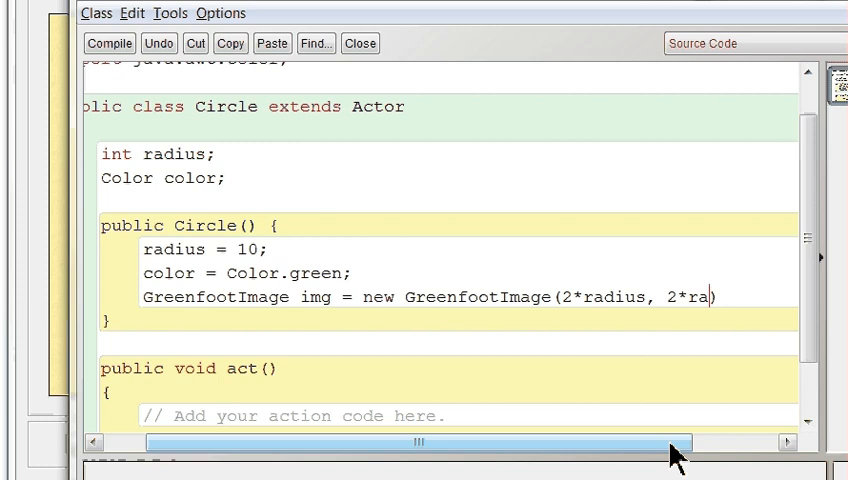
type("dius);")
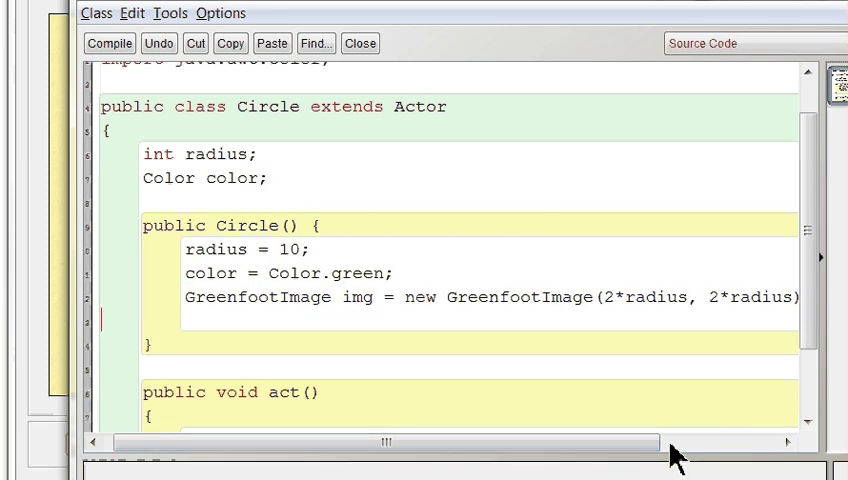
type("in")
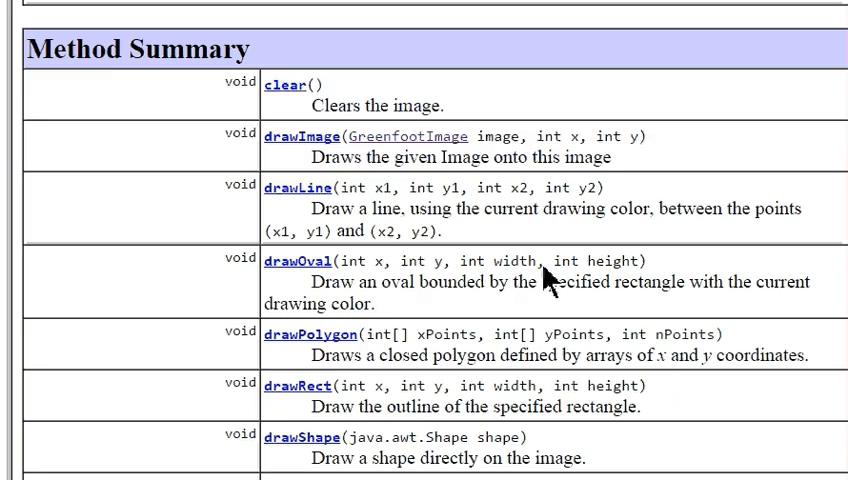
Step: Add img.setColor(color); below the image line and begin an img. statement
scroll("down", 3)
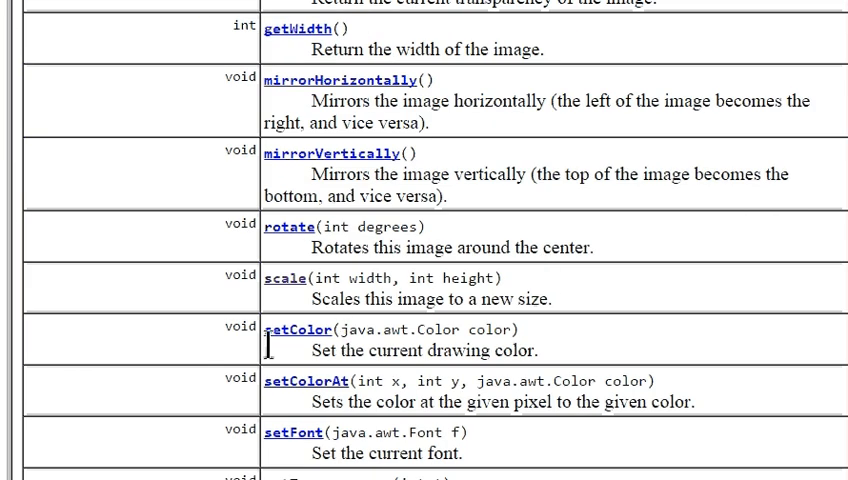
double_click(293, 329)
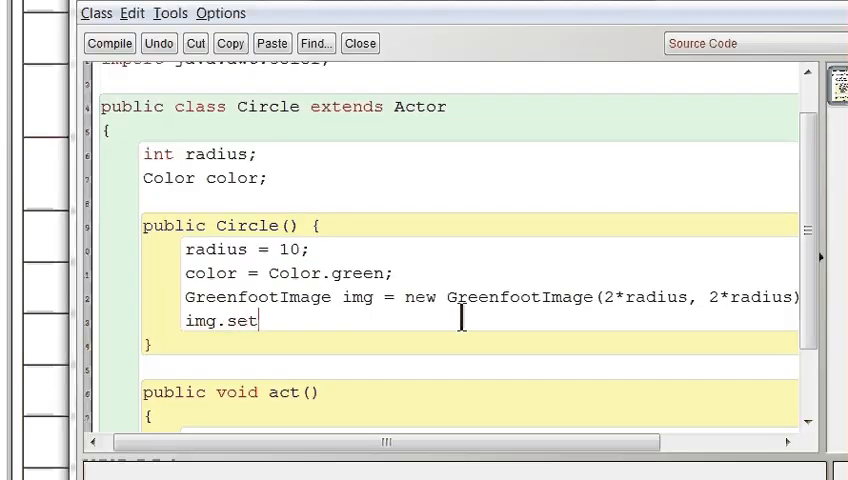
type("Color(")
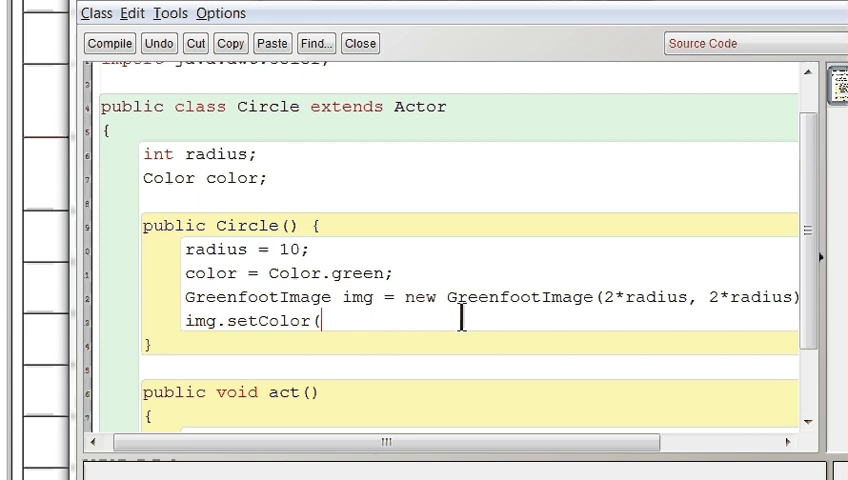
type("color);")
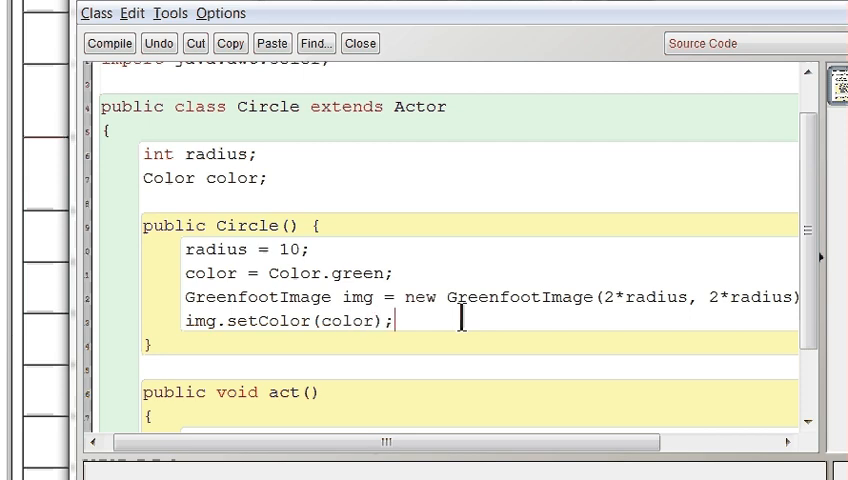
mouse_move(227, 184)
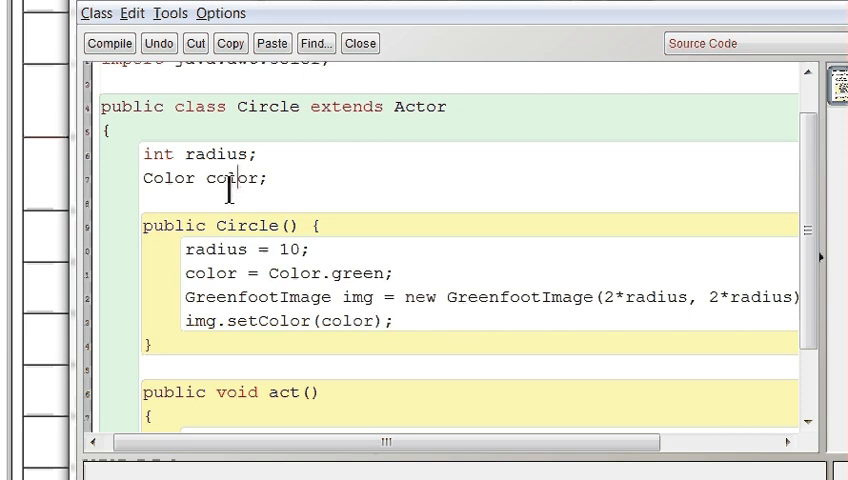
left_click(182, 273)
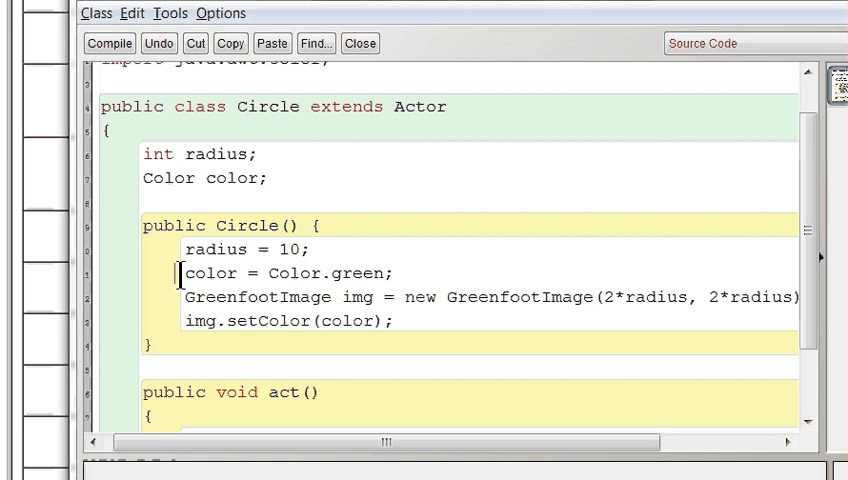
double_click(343, 320)
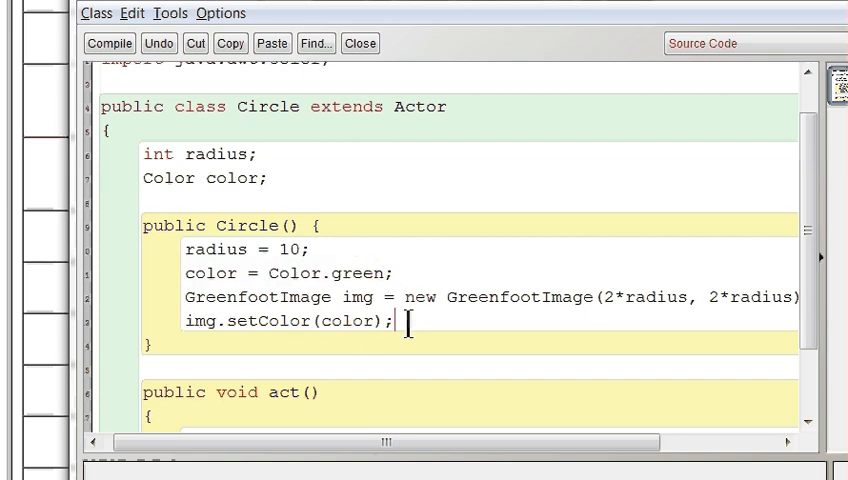
type("i")
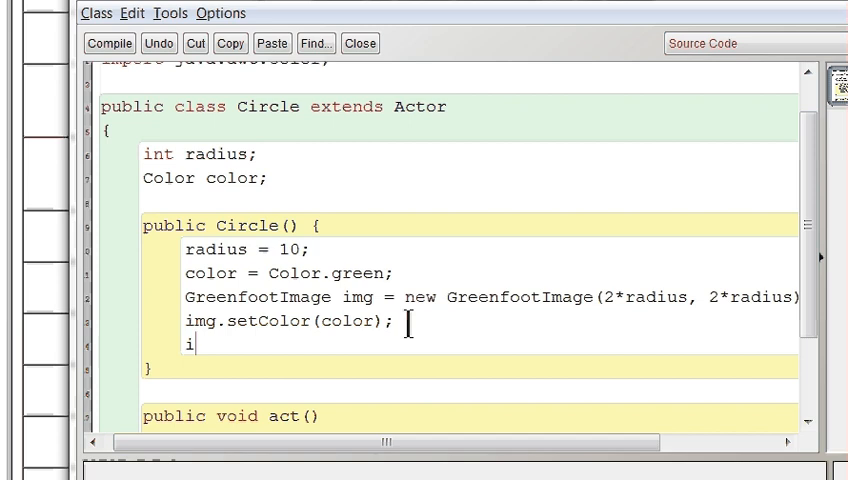
type("mg.")
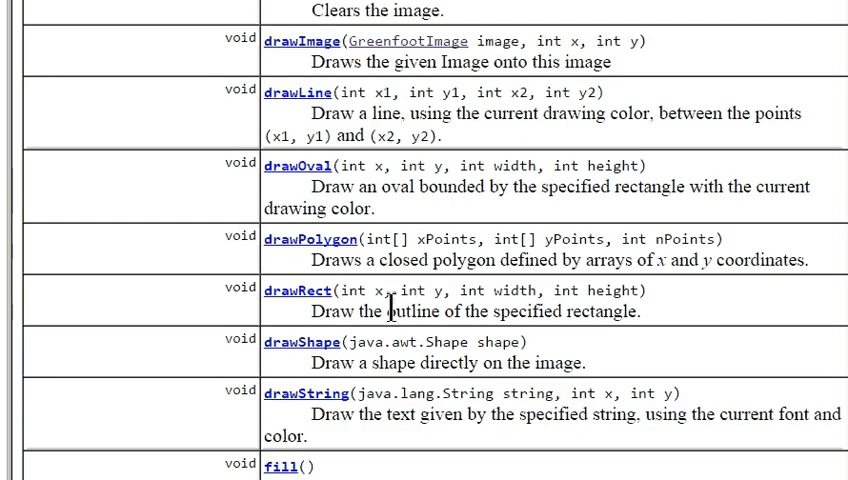
mouse_move(278, 336)
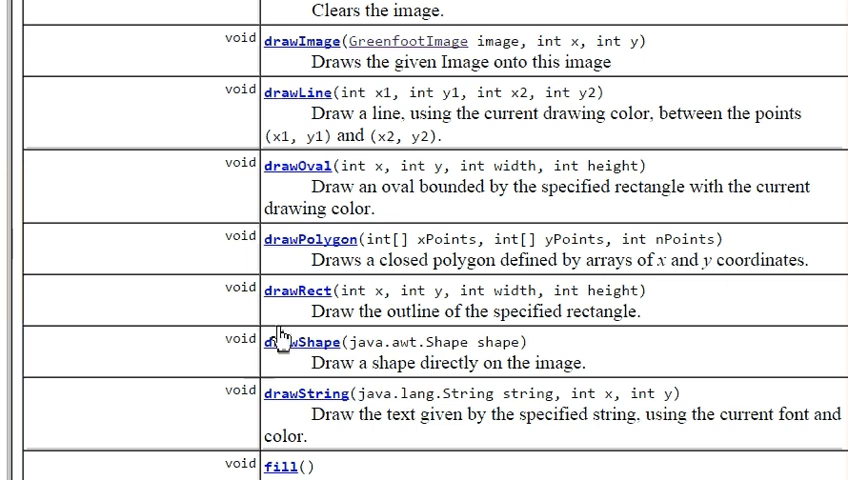
Step: Scroll the GreenfootImage documentation and mark the fillOval method
scroll("down", 3)
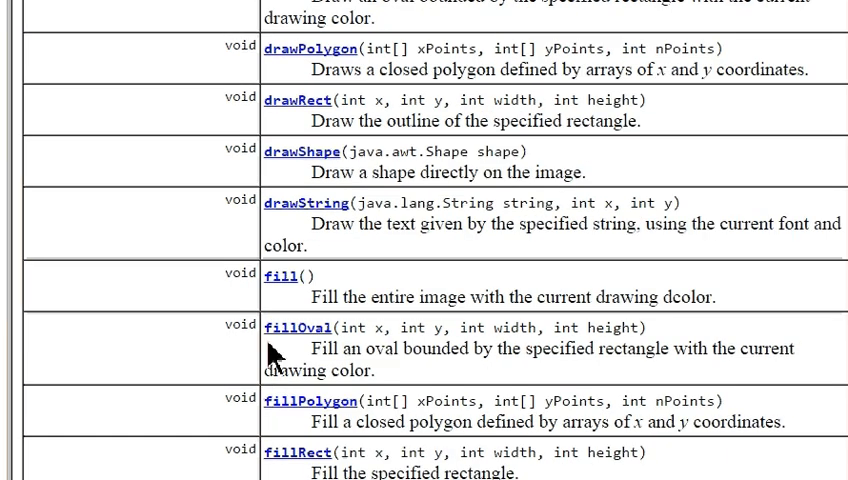
double_click(298, 327)
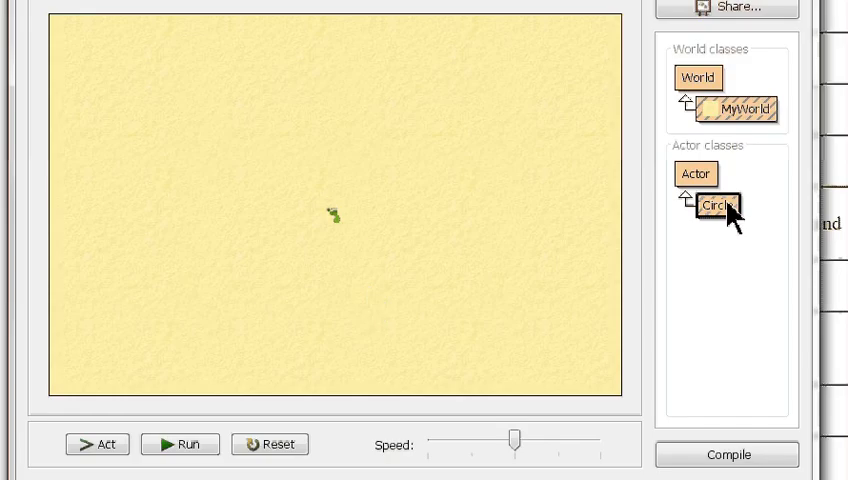
Step: In the default Circle constructor, add img.fillOval(0, 0, 2*radius, 2*radius); and setImage(img);
double_click(718, 204)
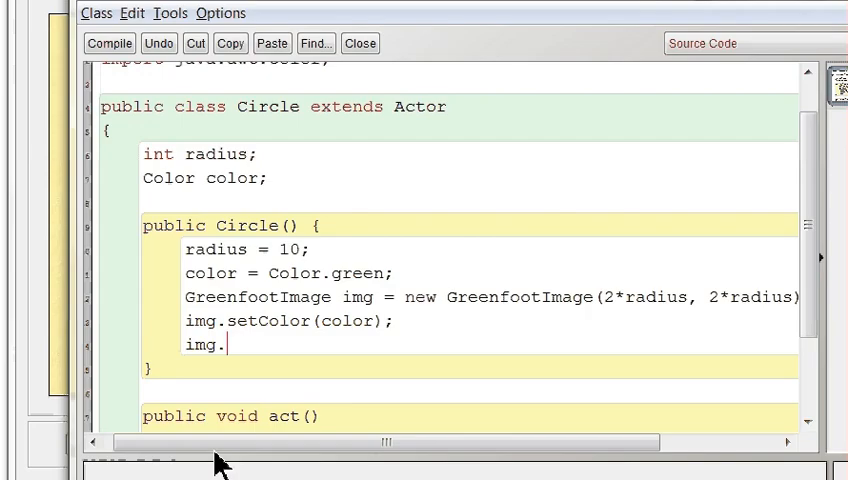
type("fillOval(0")
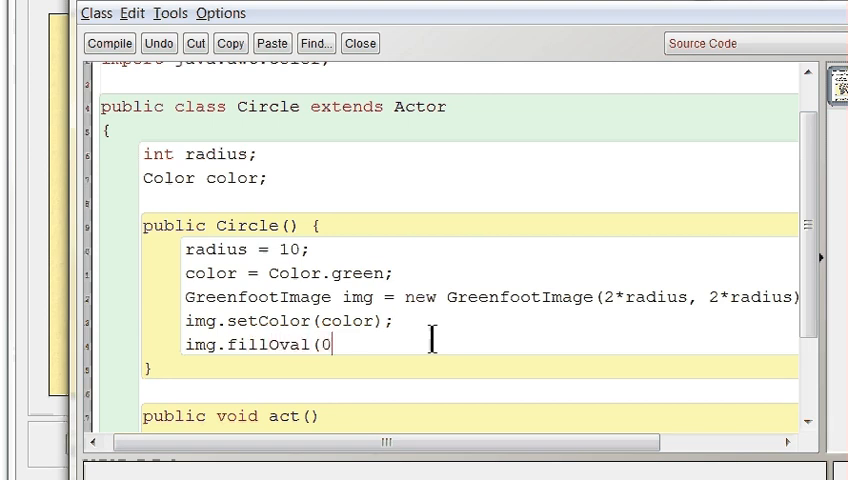
type(", 0")
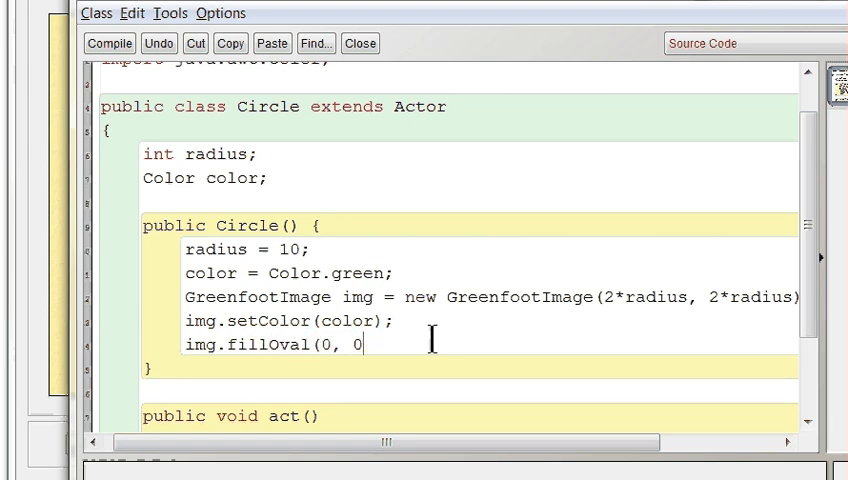
type(", 2*r")
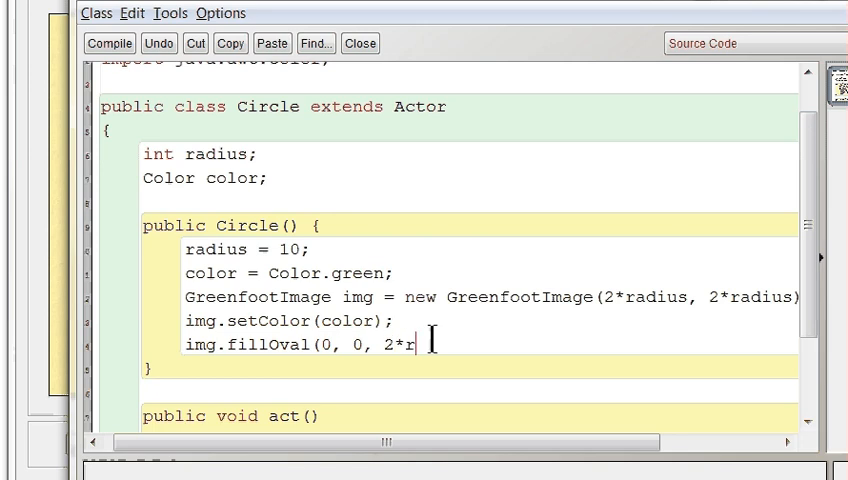
type("adius,")
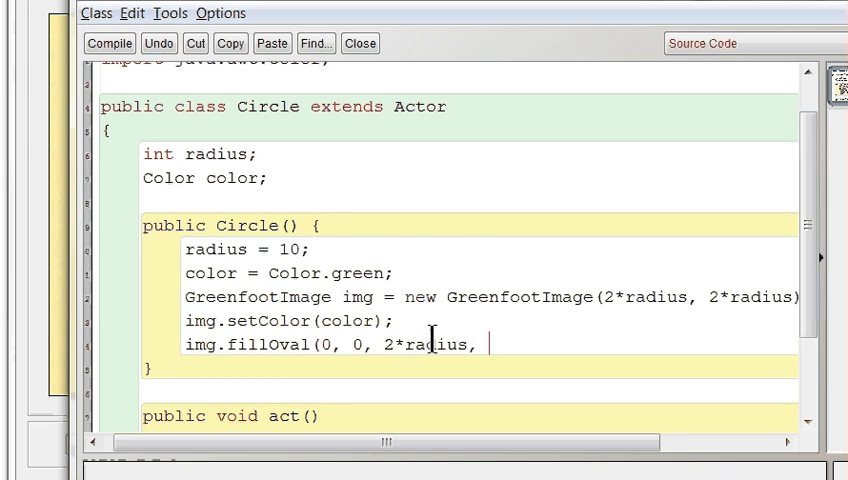
type("2*r")
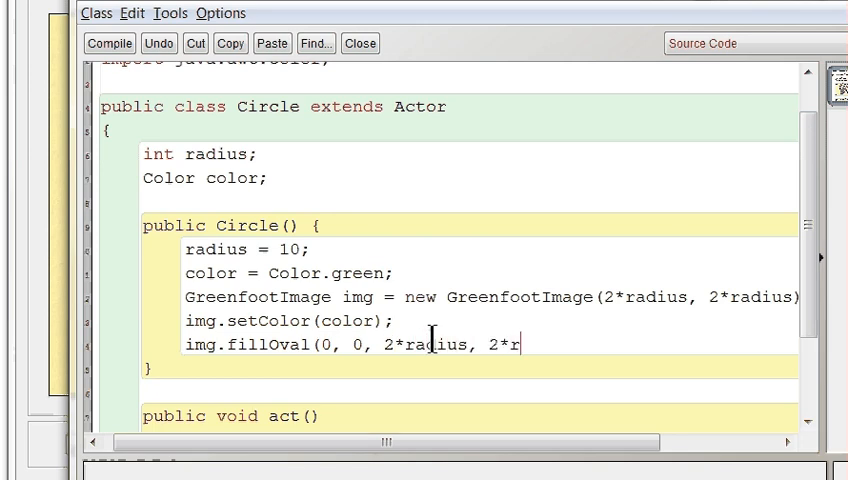
type("adius);")
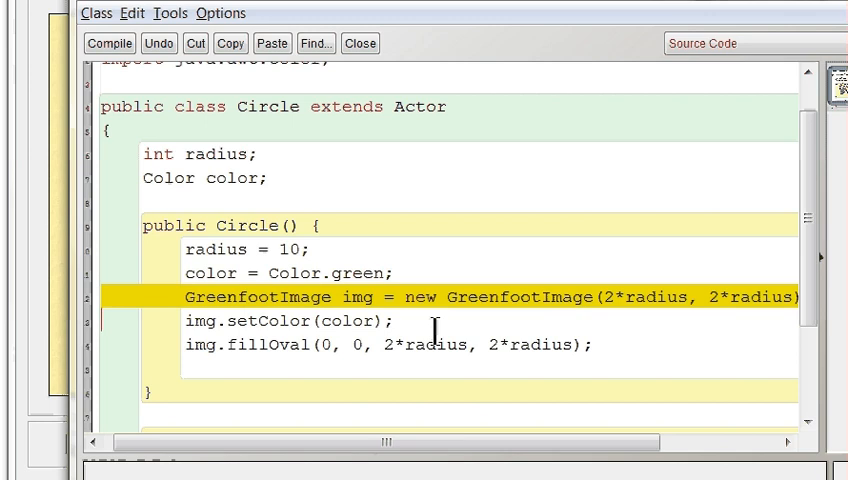
type("set")
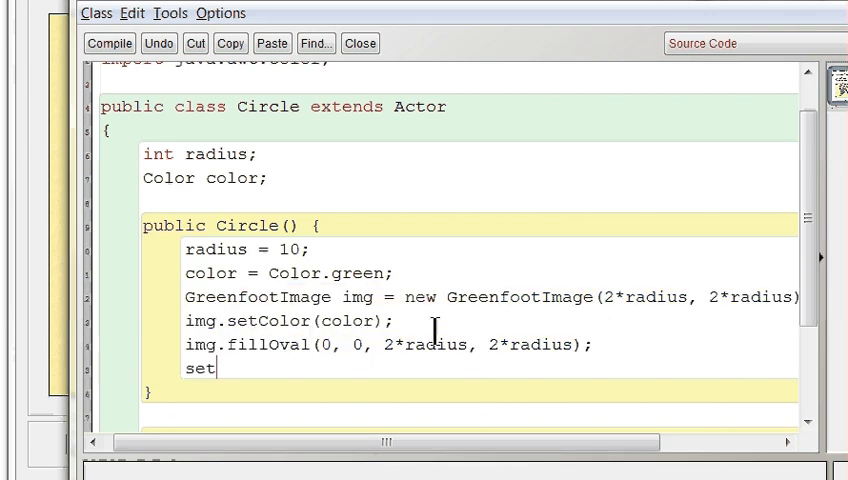
type("Image(")
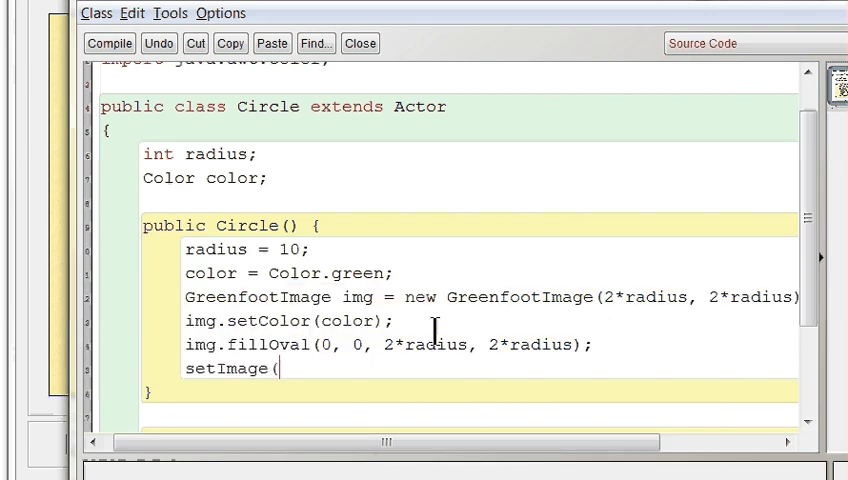
type("img);")
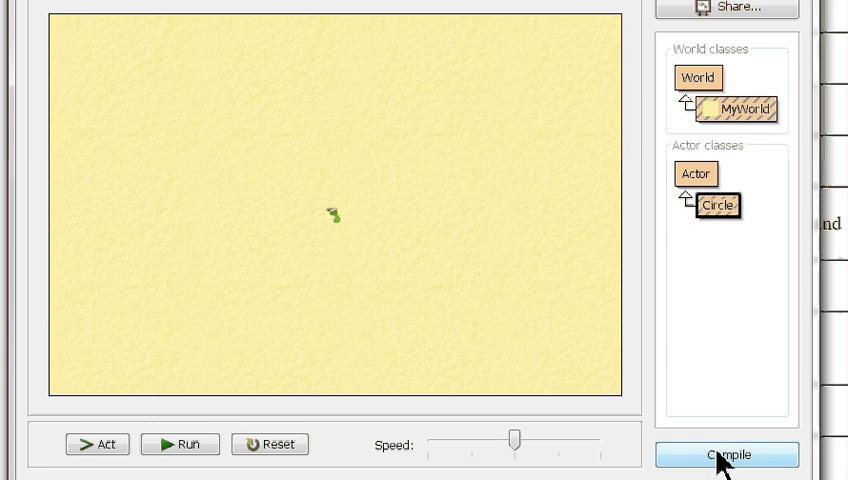
Step: Compile to show the small green circle, then reopen the Circle source
left_click(728, 455)
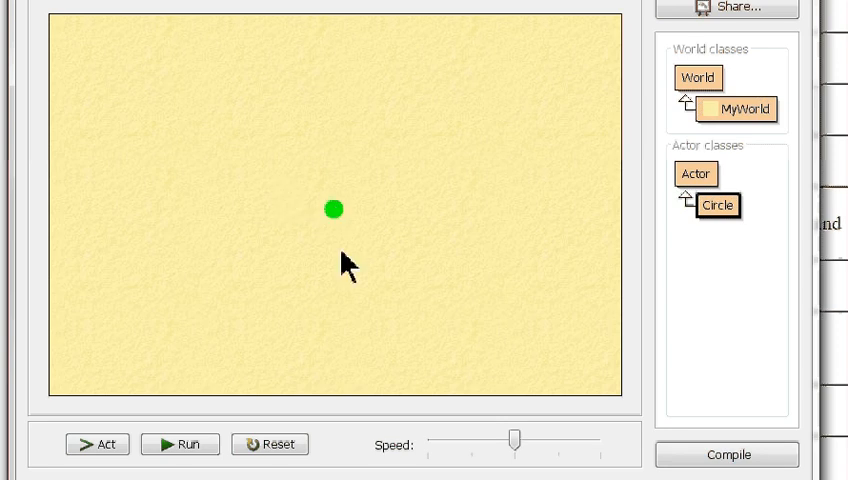
mouse_move(716, 205)
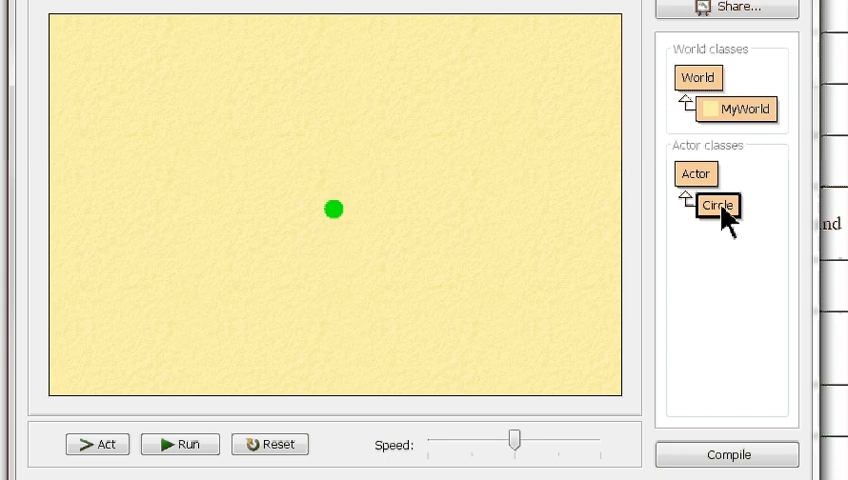
double_click(717, 205)
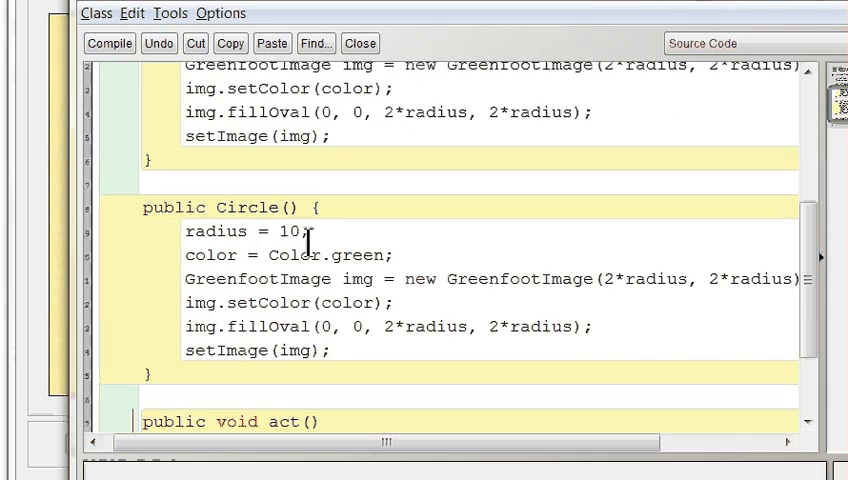
Step: Change the copied constructor to Circle(int r) with radius = r, and close the editor
type("int")
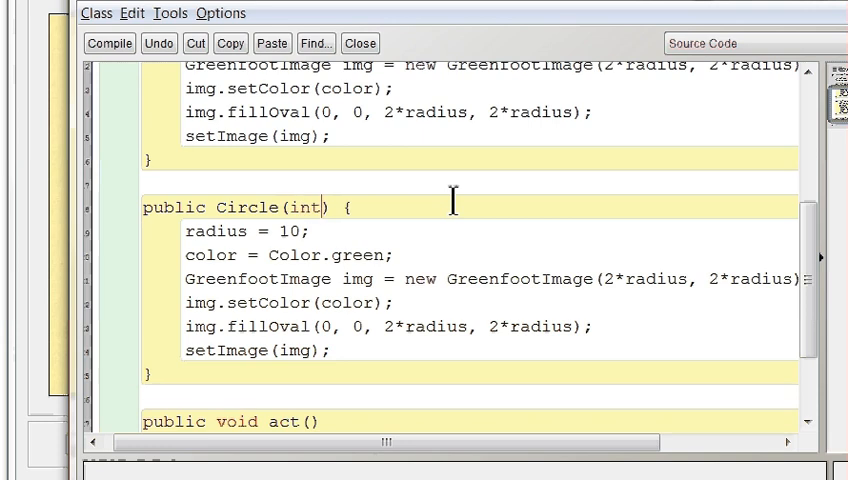
type("r")
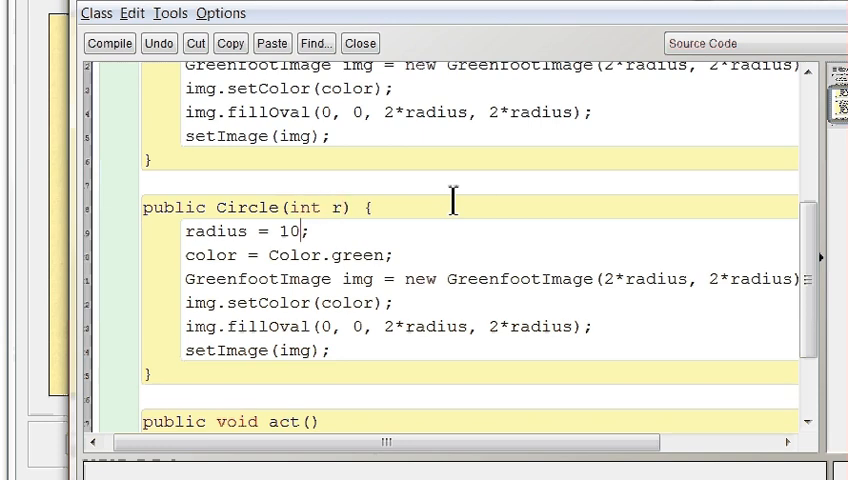
type("r")
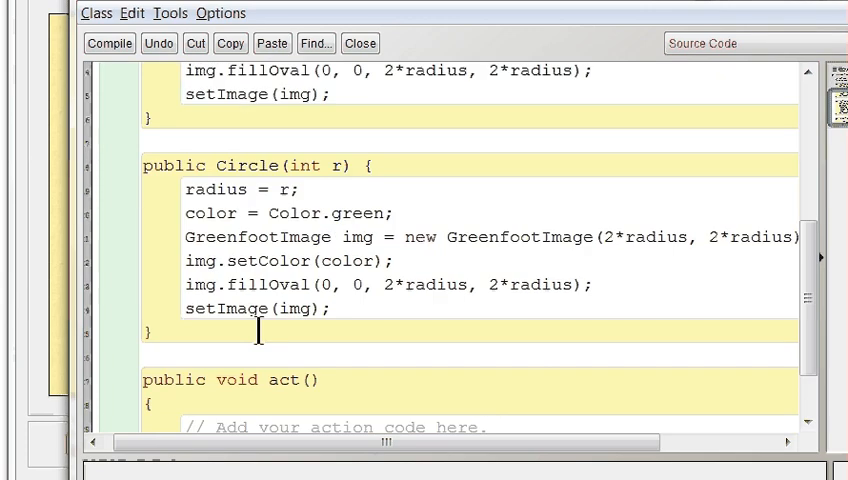
double_click(289, 189)
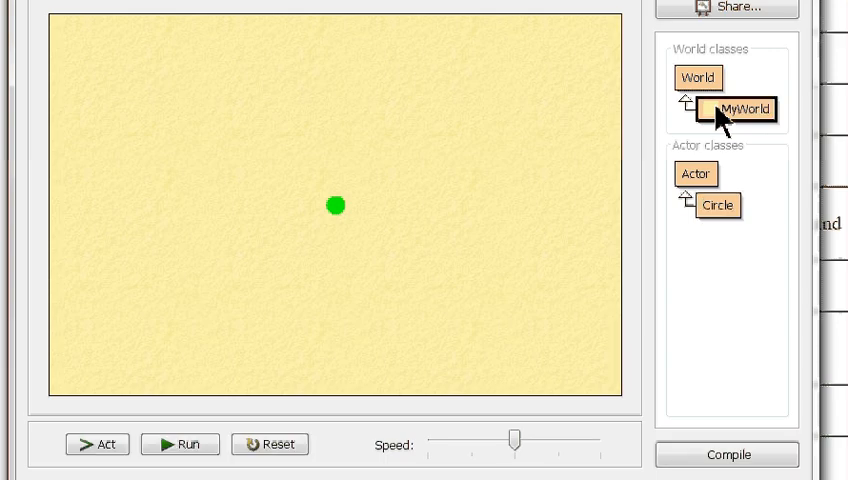
Step: In MyWorld, add a Circle named sue with radius 50, 100 above centre, and compile
double_click(742, 108)
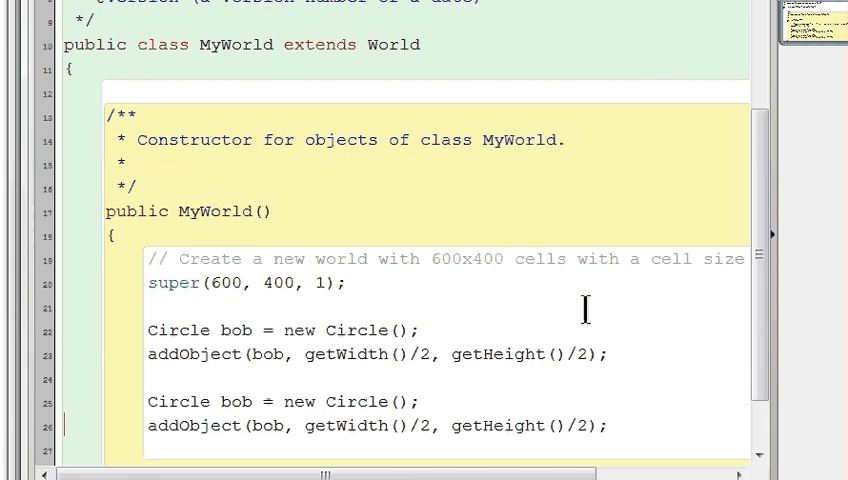
left_click(254, 401)
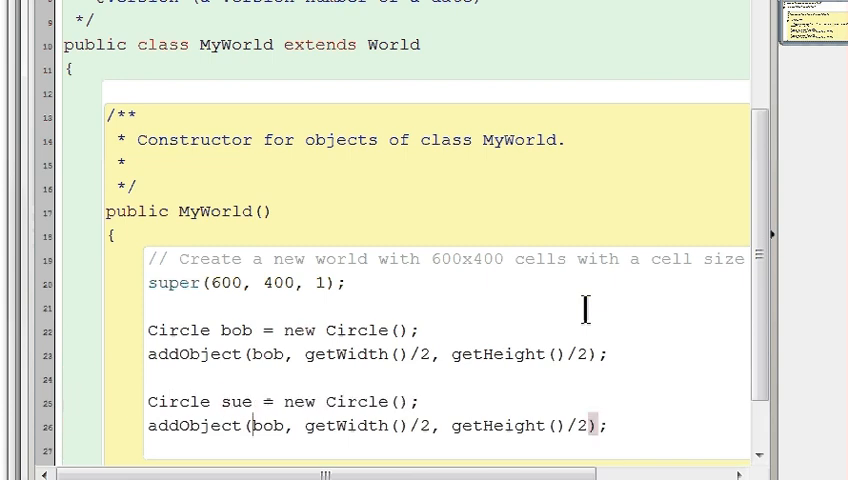
type("sue")
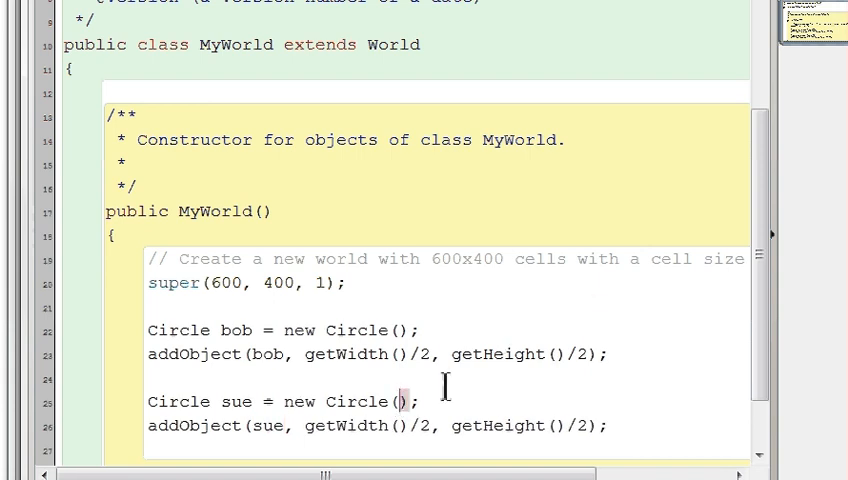
type("50")
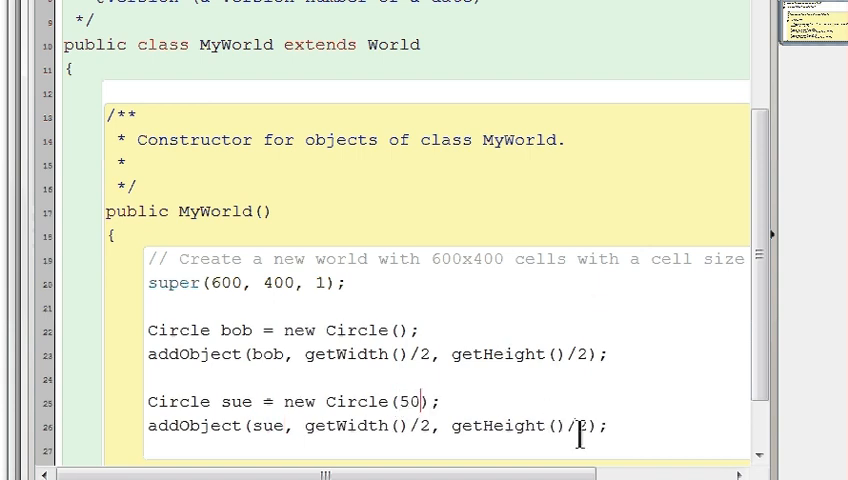
type("- 1")
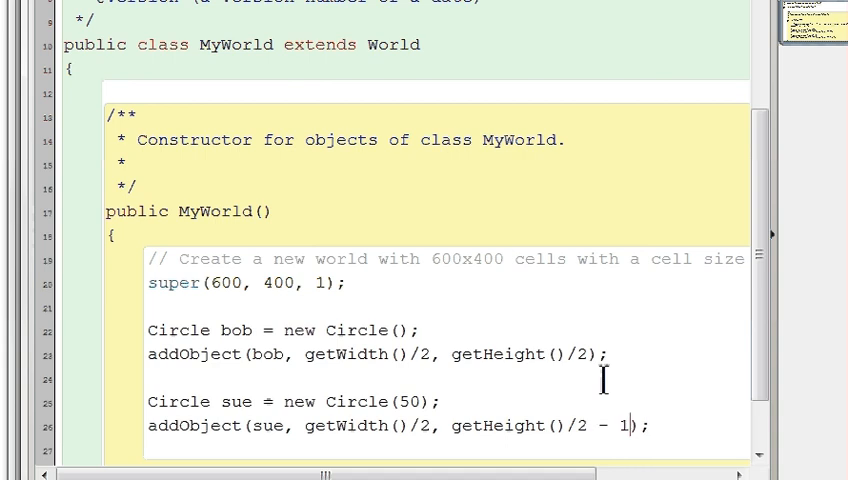
type("00")
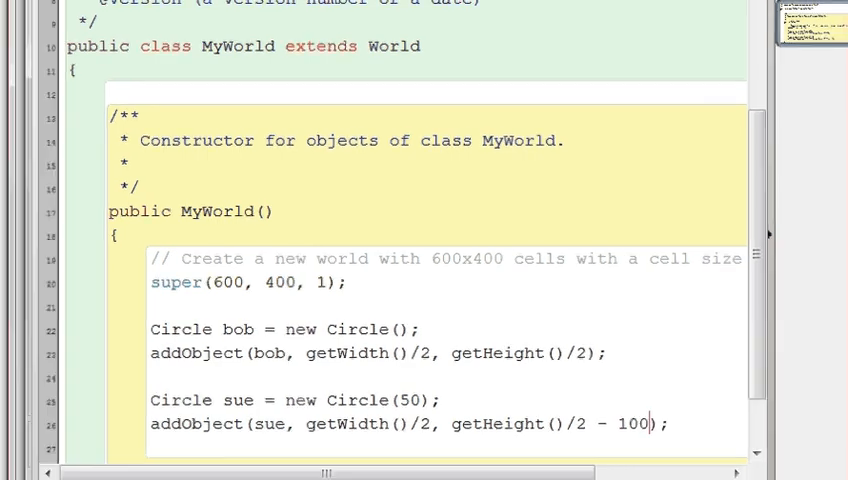
left_click(727, 455)
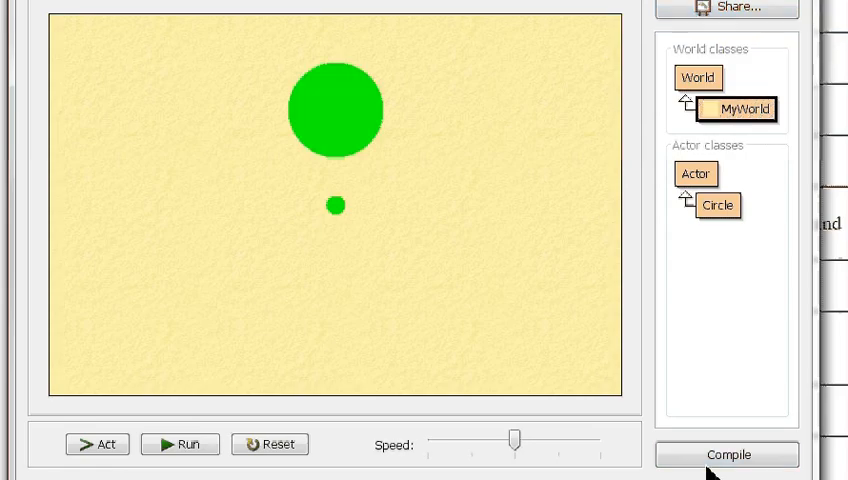
mouse_move(368, 128)
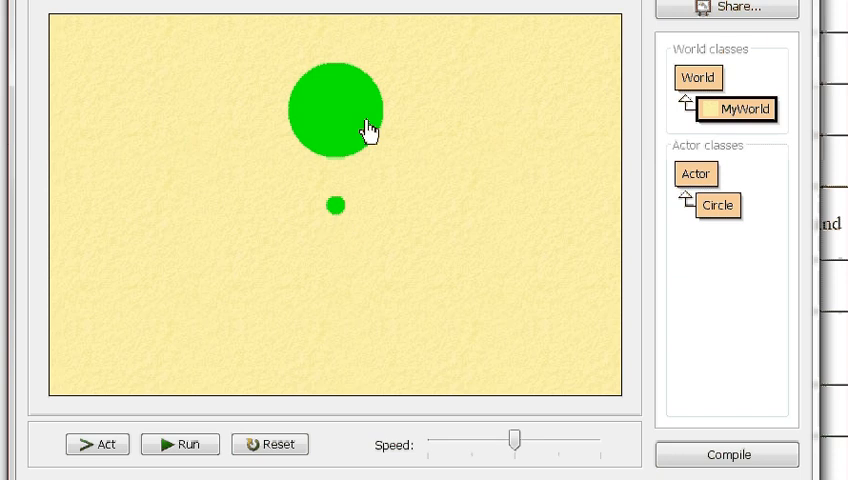
mouse_move(725, 128)
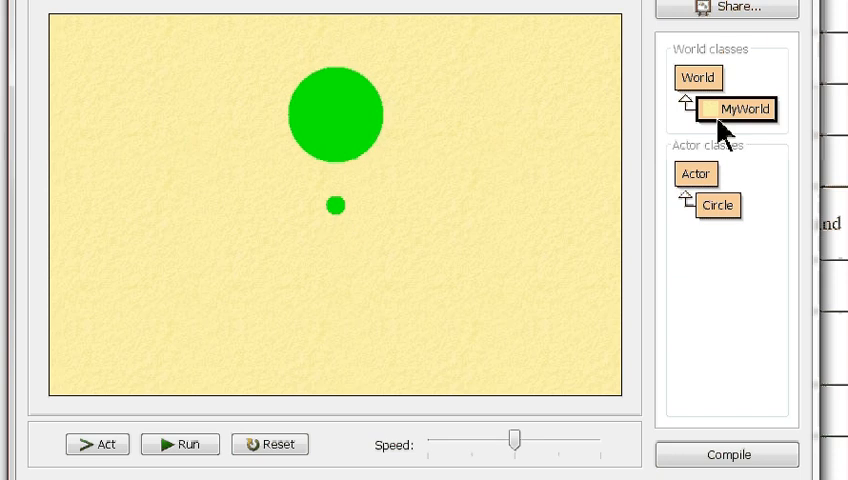
Step: Change the copied Circle constructor to take (int r, Color c) and set color = c
double_click(717, 205)
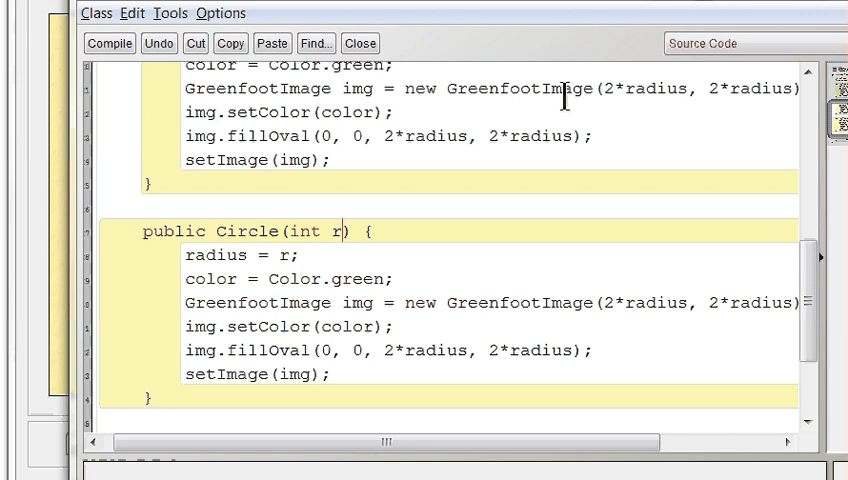
type(", Color")
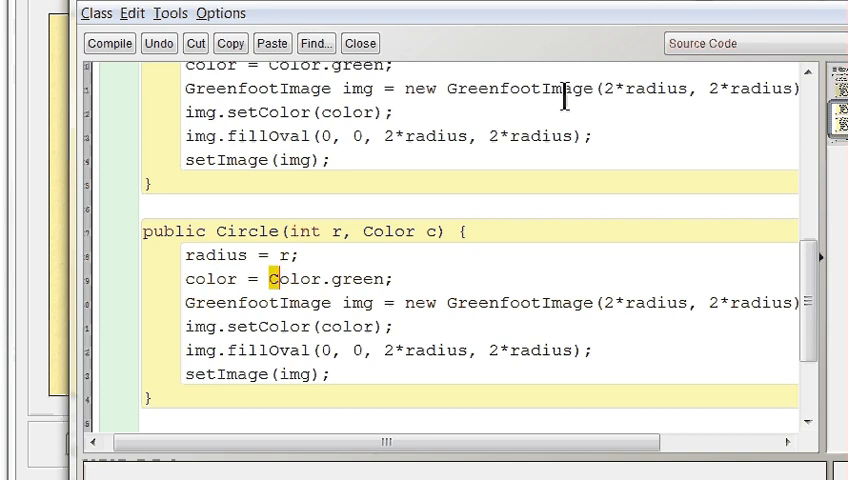
type("color = c;")
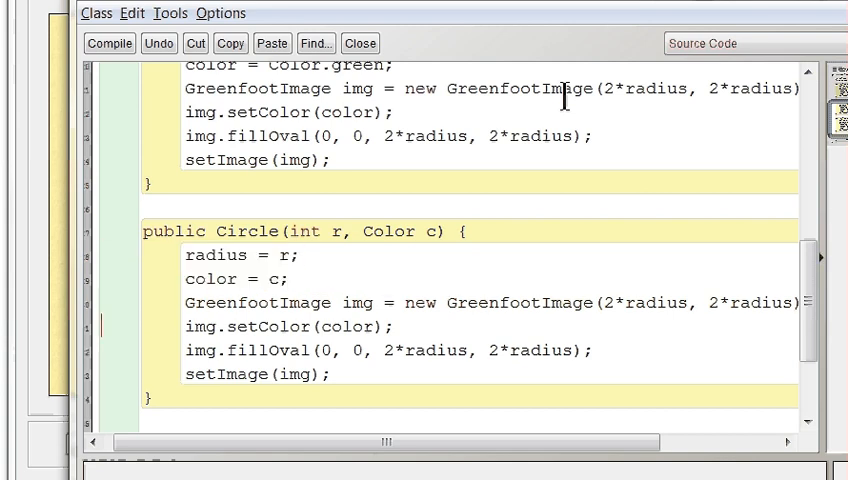
left_click_drag(182, 303, 330, 375)
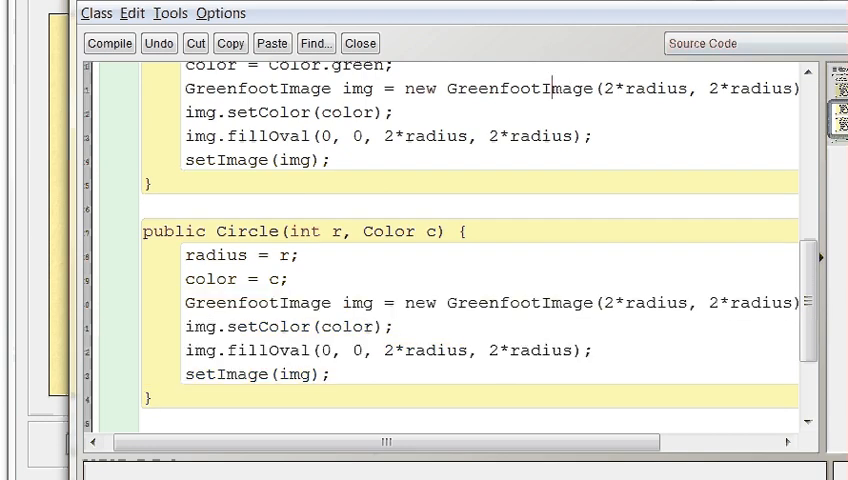
left_click_drag(290, 231, 445, 231)
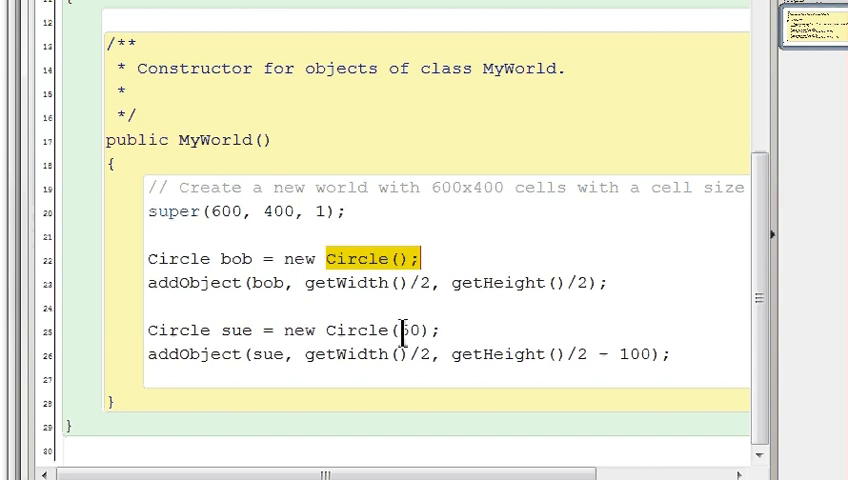
Step: Change sue in MyWorld to new Circle(50, Color.blue)
type("50")
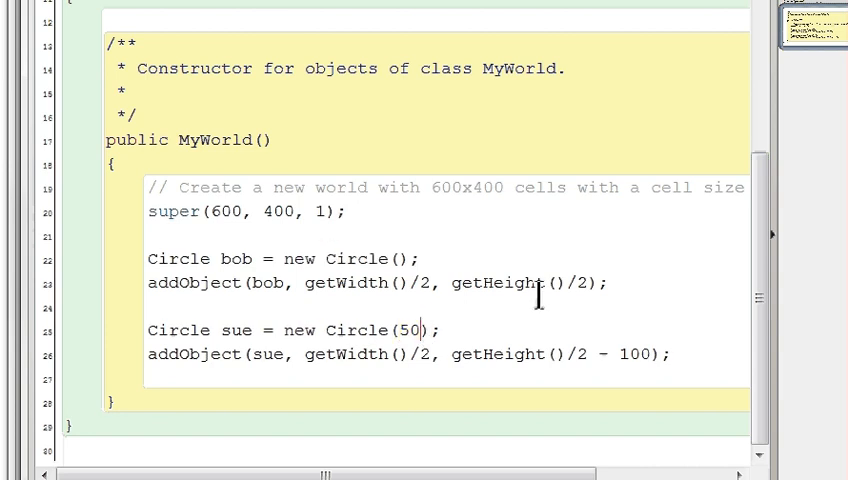
type(", Colo")
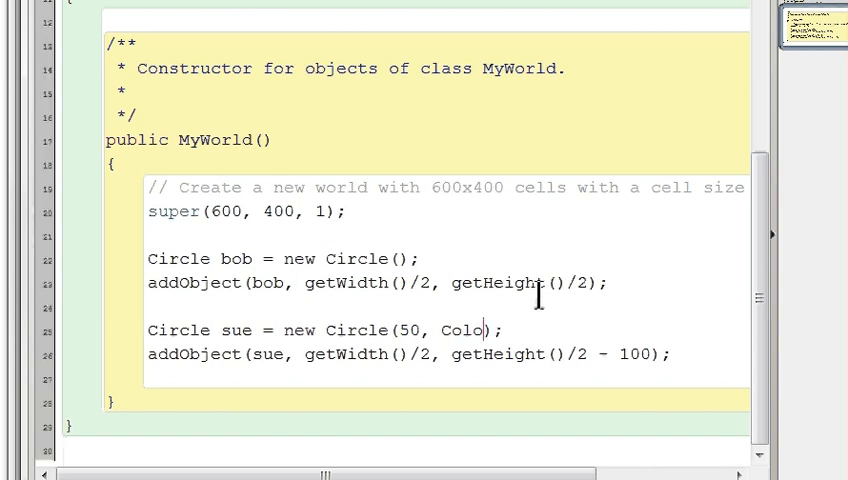
type(".blue")
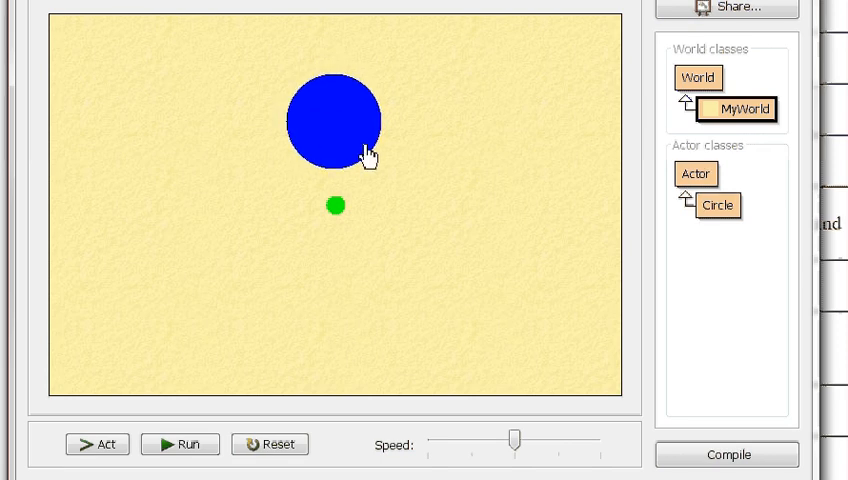
mouse_move(363, 135)
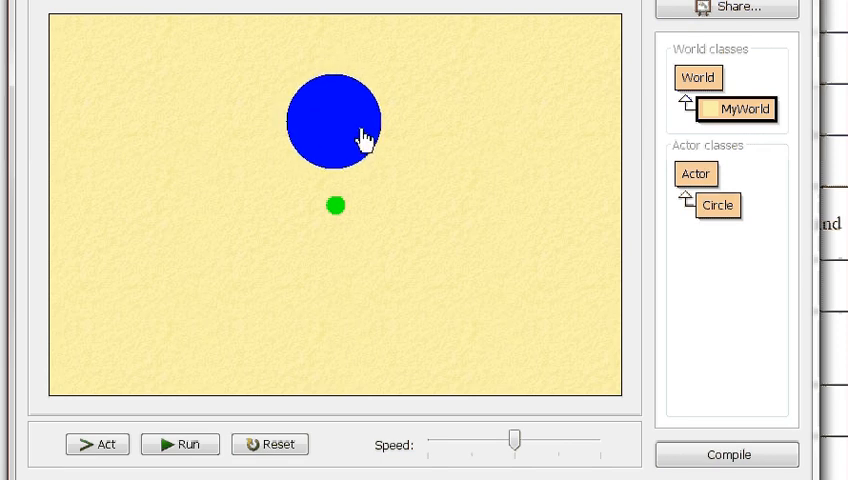
mouse_move(740, 122)
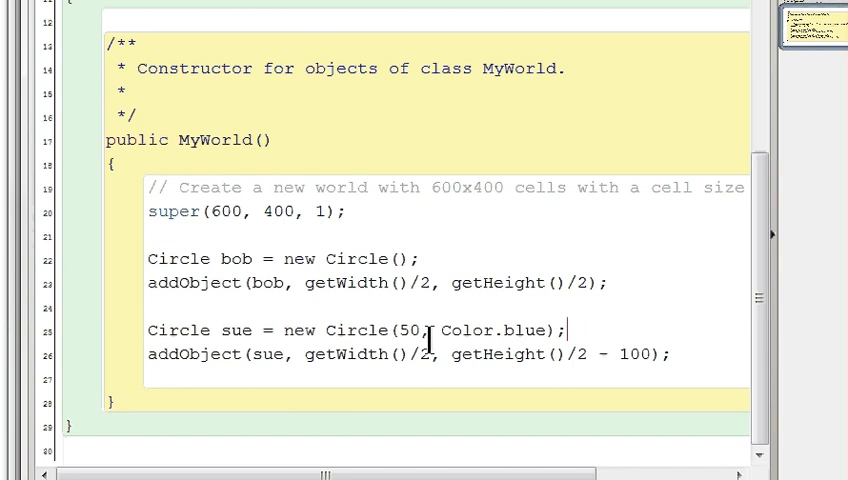
mouse_move(613, 329)
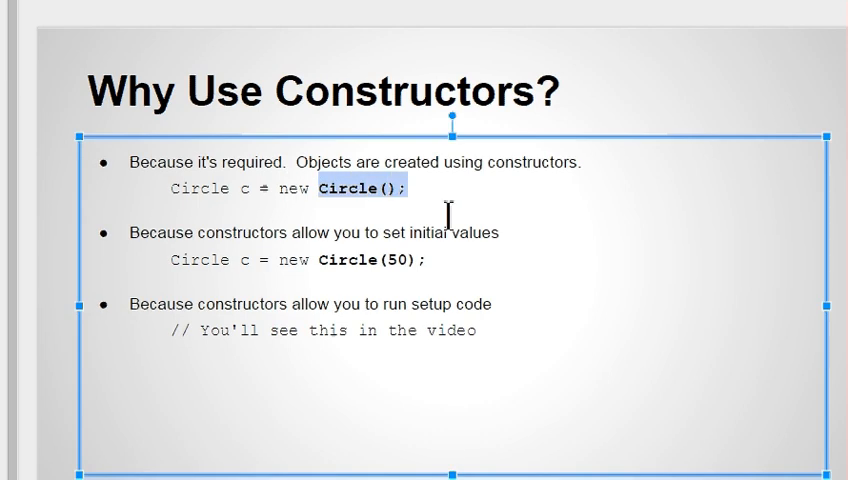
mouse_move(427, 260)
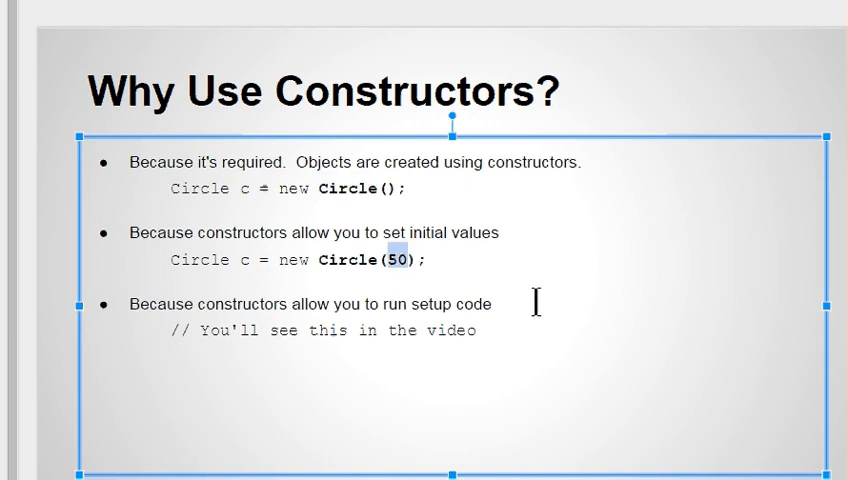
mouse_move(222, 326)
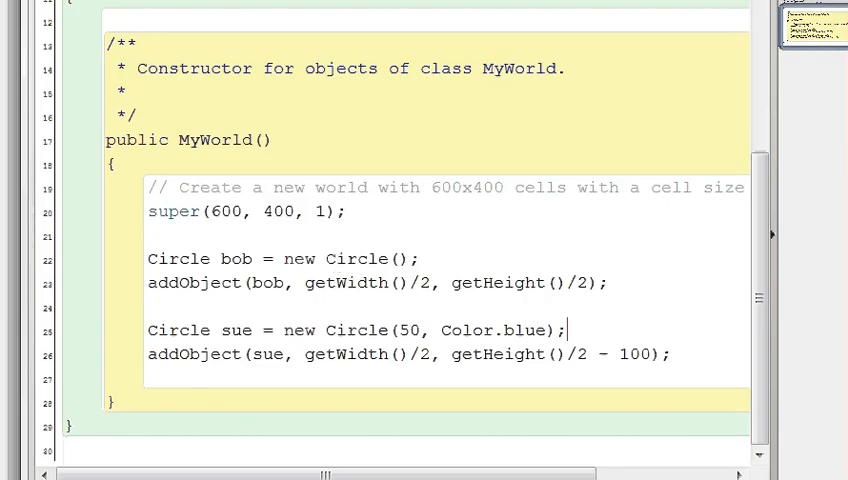
Step: Return to Greenfoot, open Circle, and add a blank line after setImage(img) in Circle(int r)
key("alt+tab")
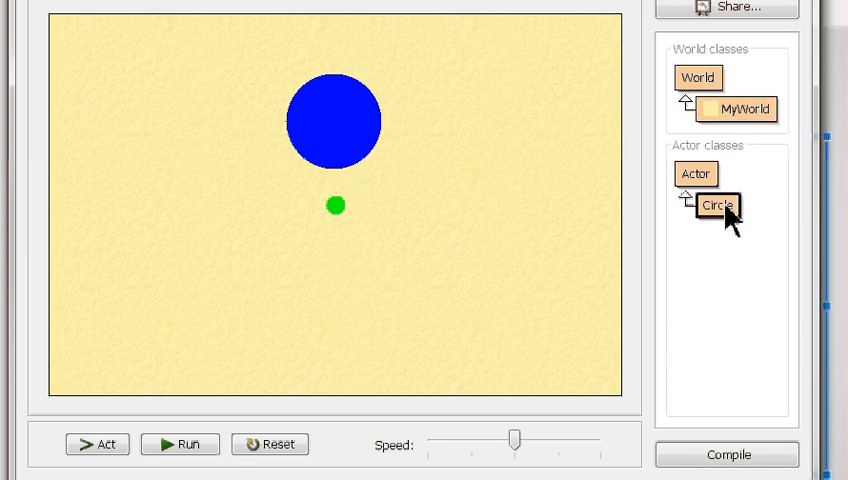
double_click(717, 205)
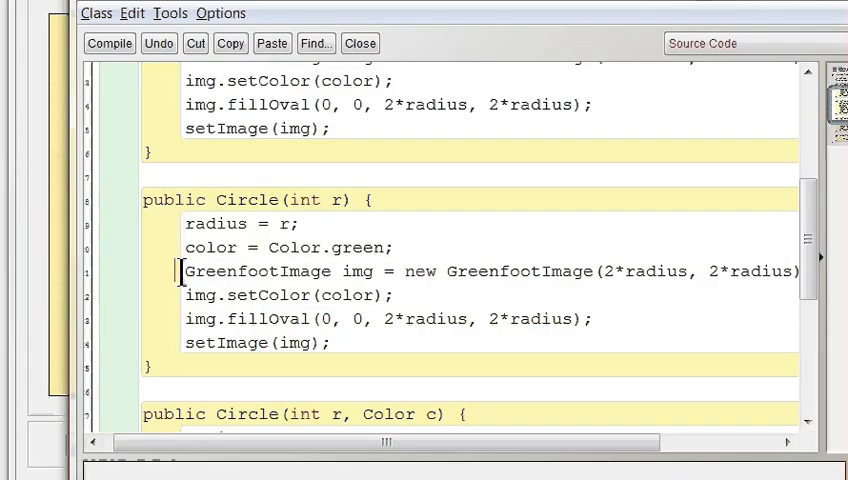
left_click_drag(184, 271, 330, 343)
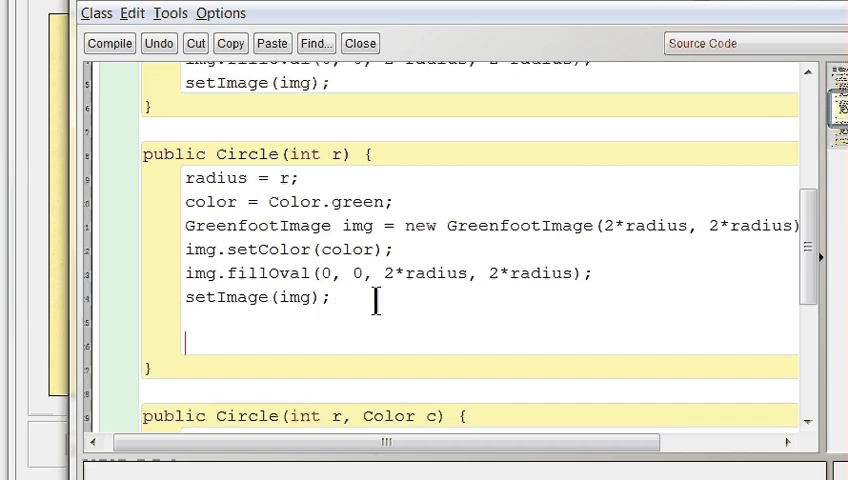
Step: Add System.out.println("Welcome to my Circle program"); to Circle(int r) and recompile
type("Sys")
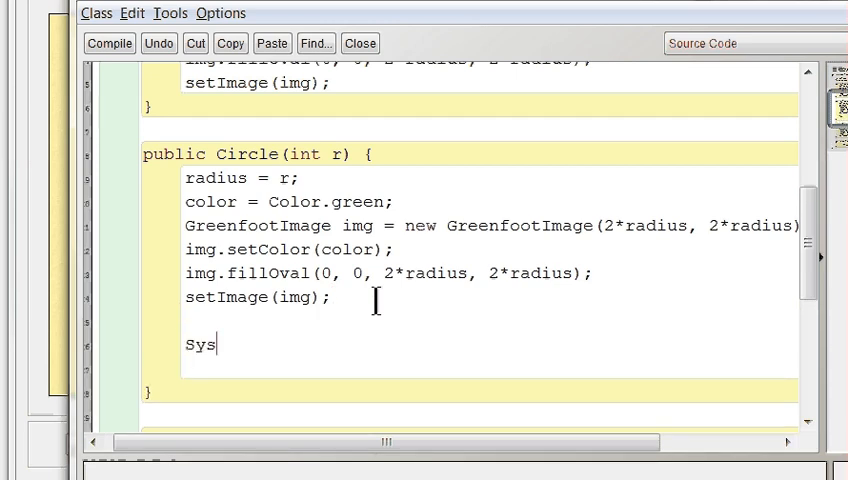
type("tem.out.pri")
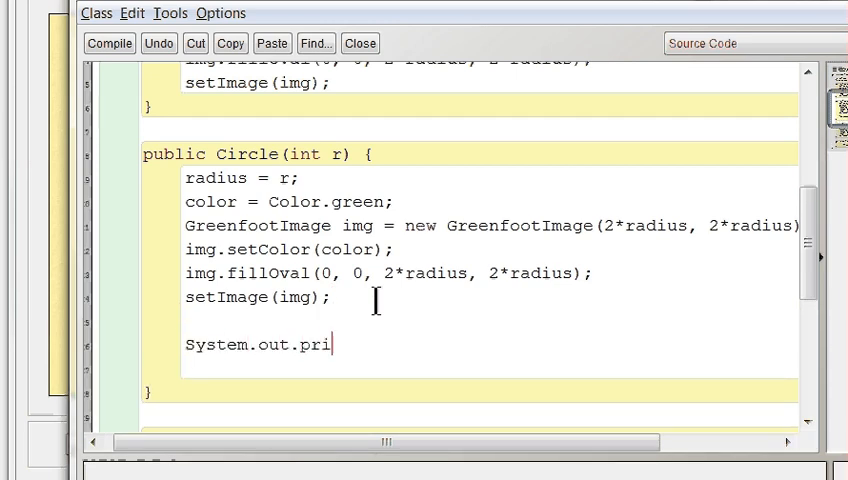
type("ntln(\"Welcome to my")
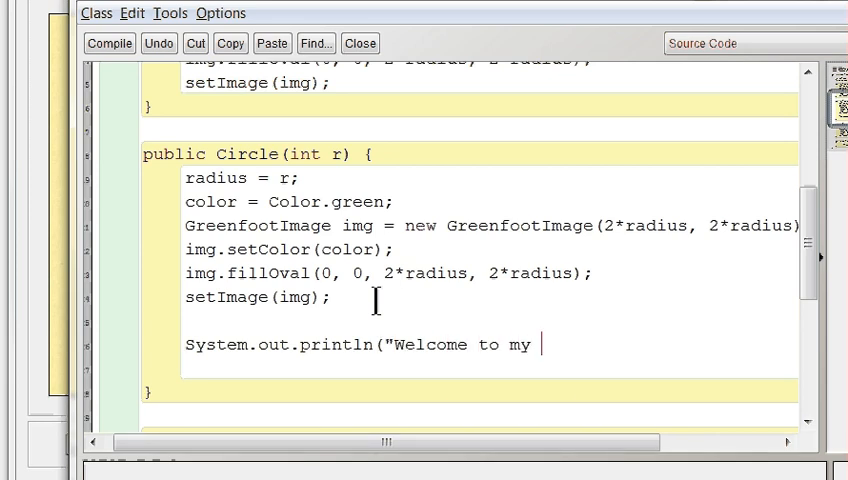
type("Circle progr")
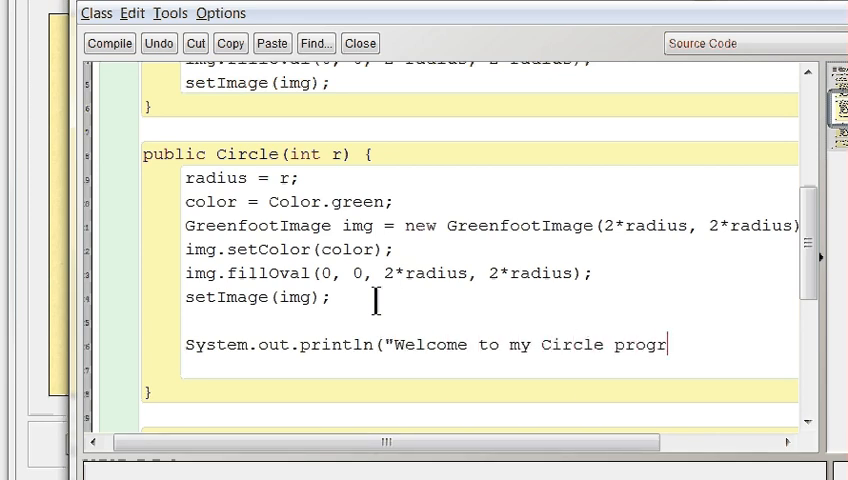
type("am\");")
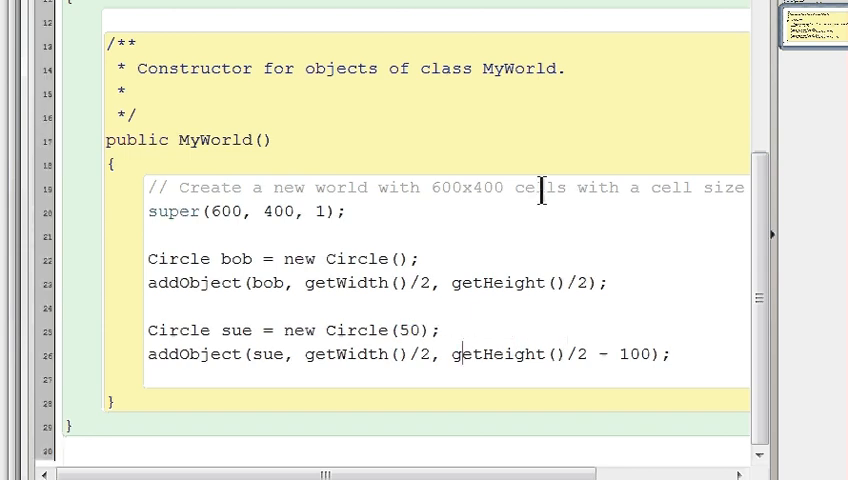
left_click(727, 454)
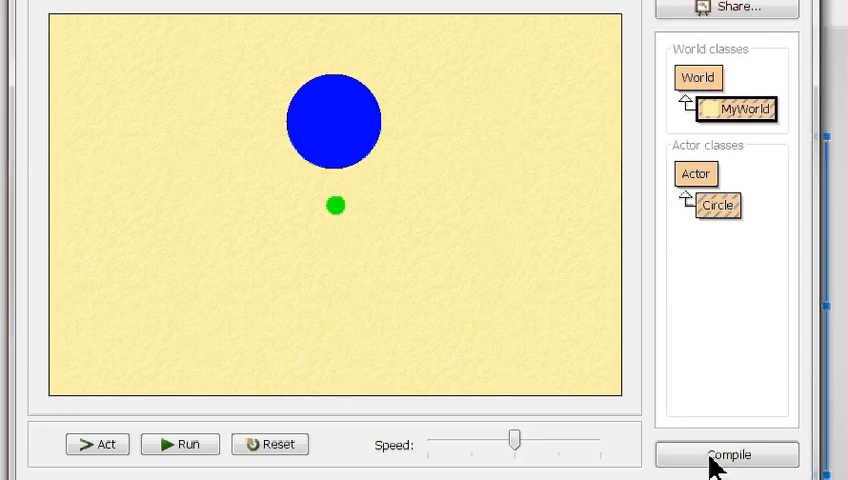
left_click(726, 453)
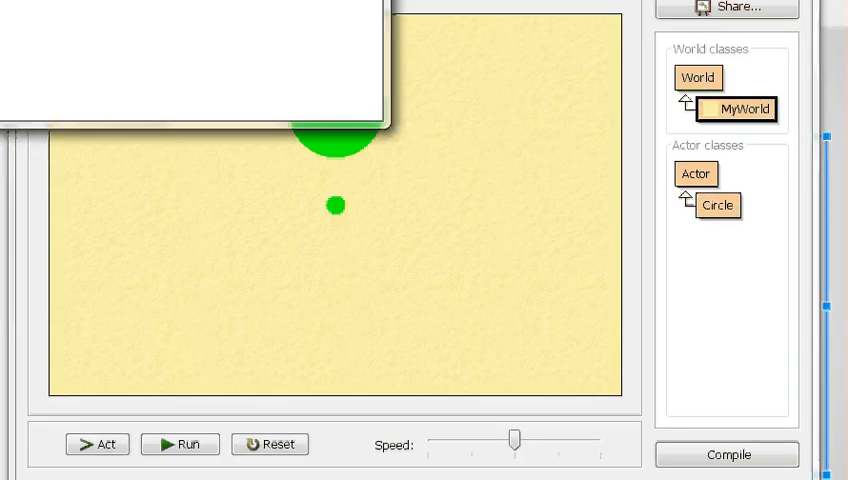